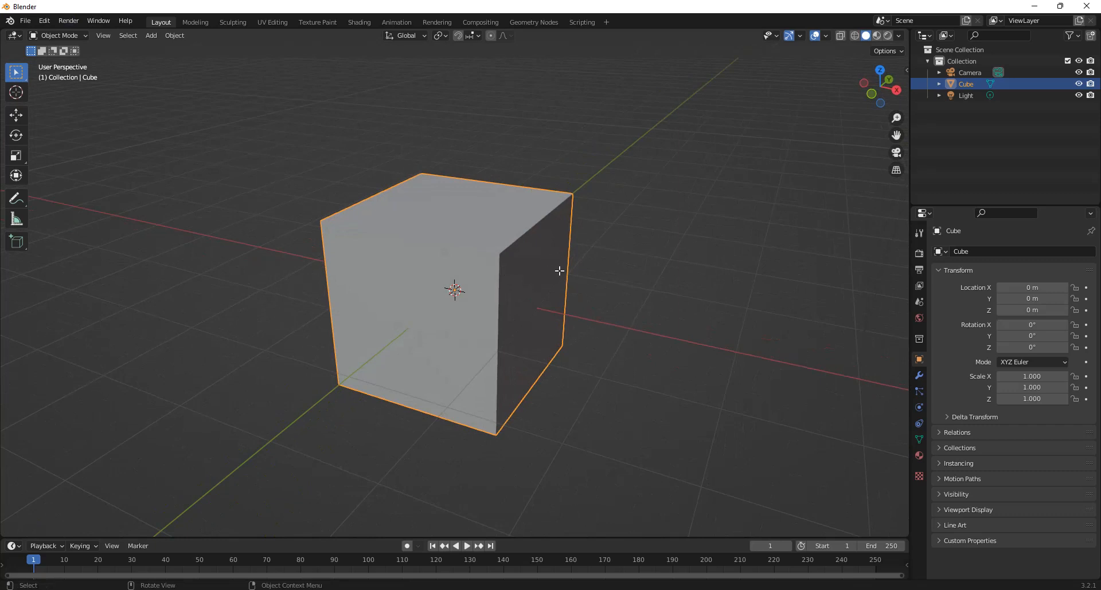
Step: Block out the car body from cubes, add cylinder wheels and mirror Cylinder.001 across the body
{"action": "key", "text": "Tab"}
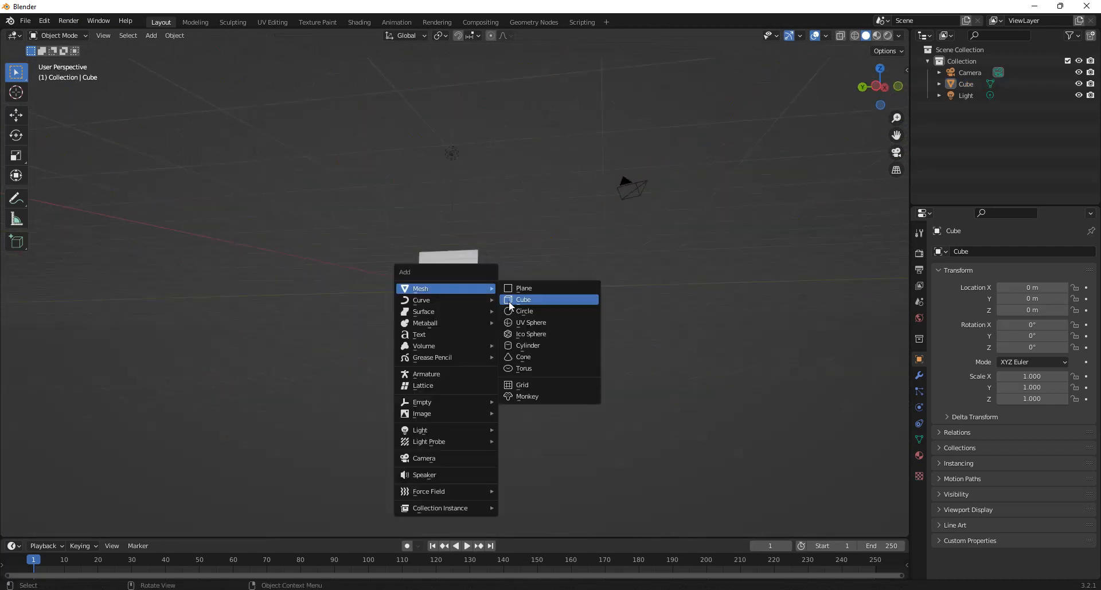
{"action": "left_click", "coordinate": [527, 345]}
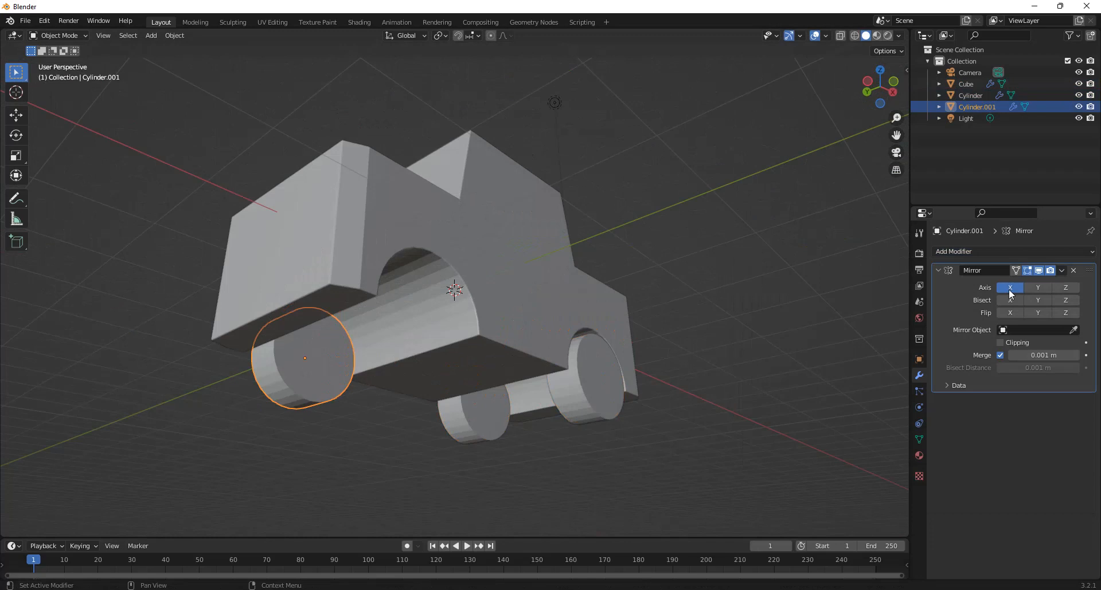
{"action": "left_click", "coordinate": [1037, 287]}
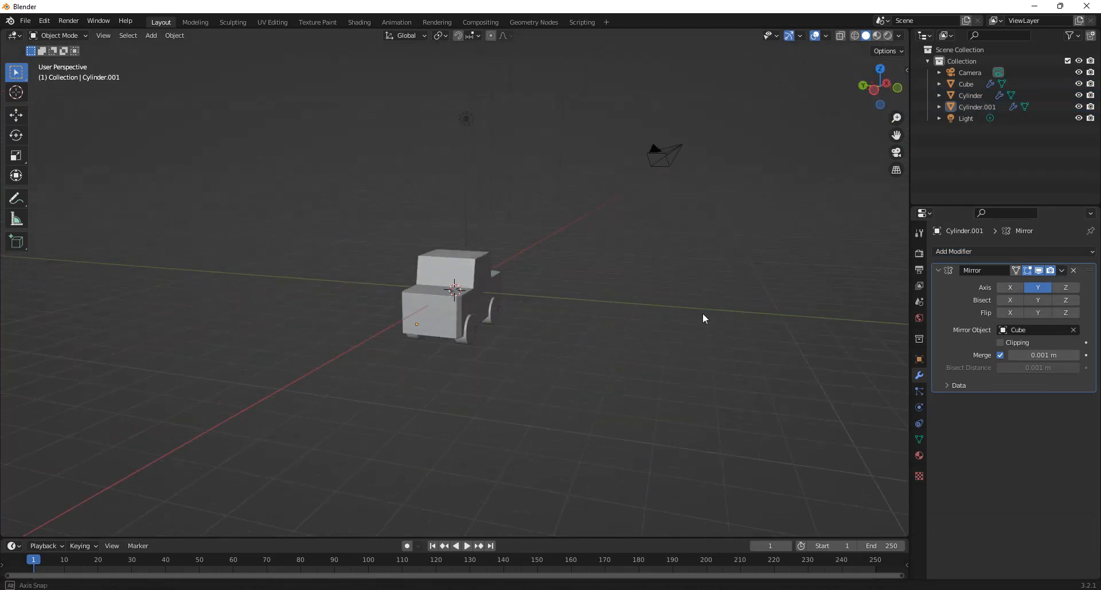
Step: Mirror the wheels on Y about the Cube and scale a new plane into a floor under the car
{"action": "left_click_drag", "start_coordinate": [704, 317], "coordinate": [679, 313]}
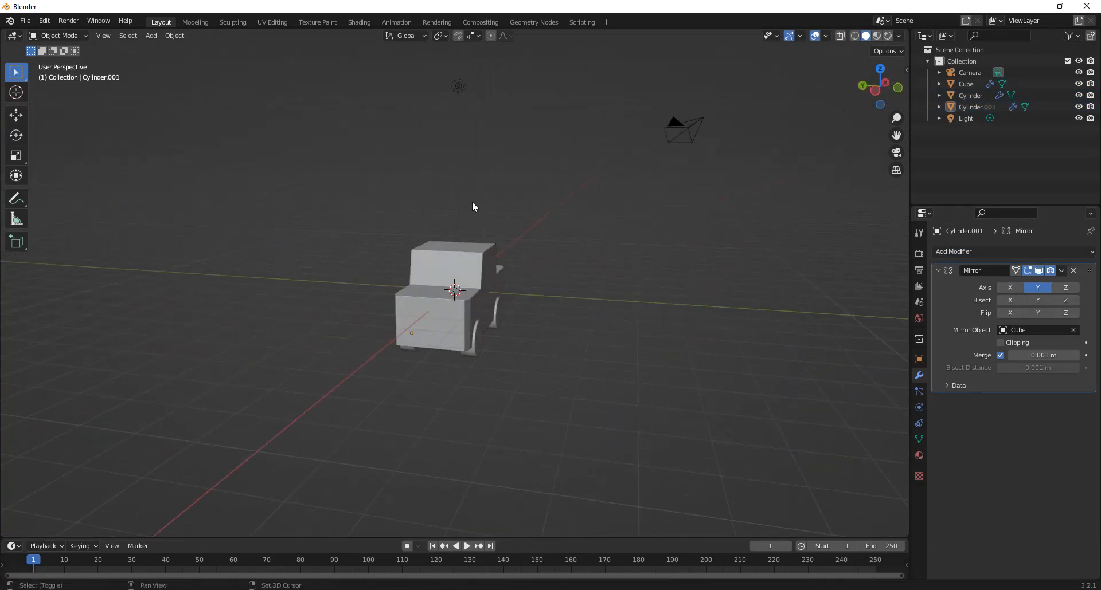
{"action": "left_click", "coordinate": [150, 36]}
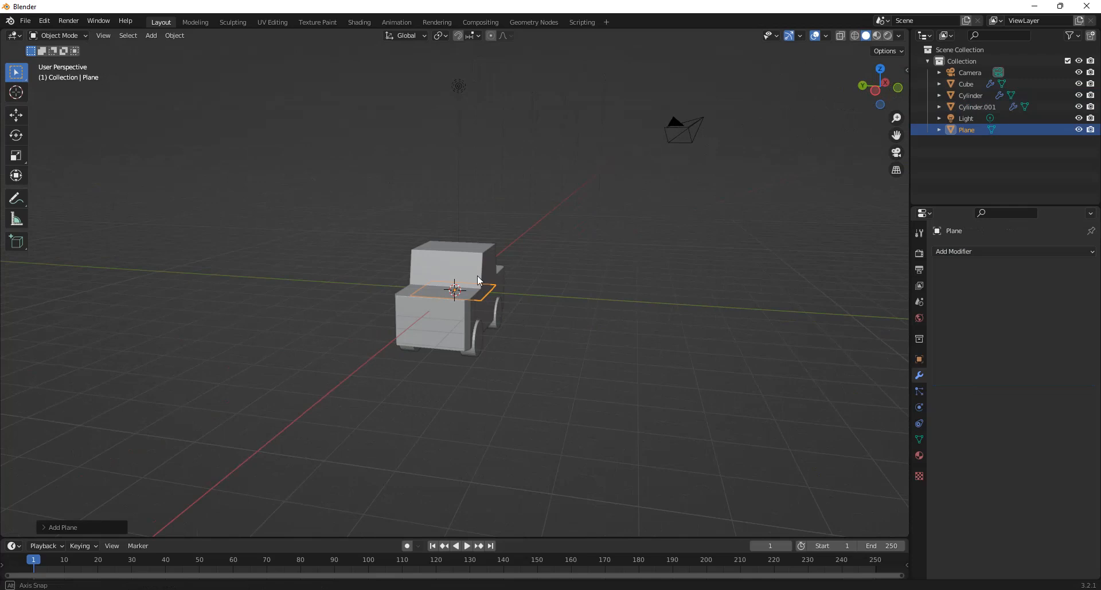
{"action": "left_click_drag", "start_coordinate": [477, 281], "coordinate": [620, 220]}
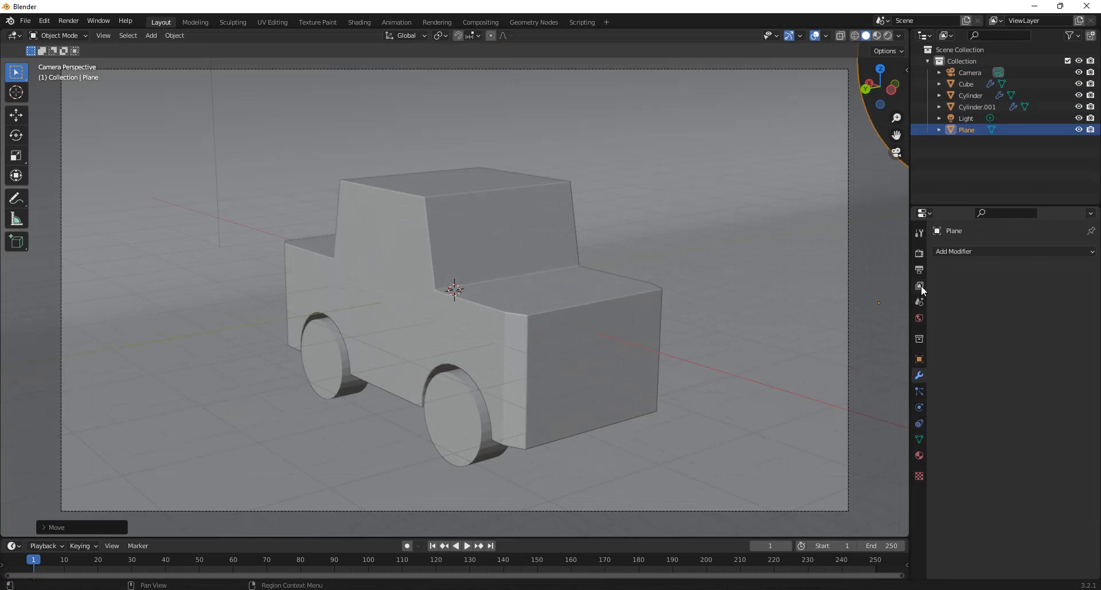
Step: Light the world with an HDRI Environment Texture and add an Edge Split modifier to the wheels
{"action": "left_click", "coordinate": [919, 319]}
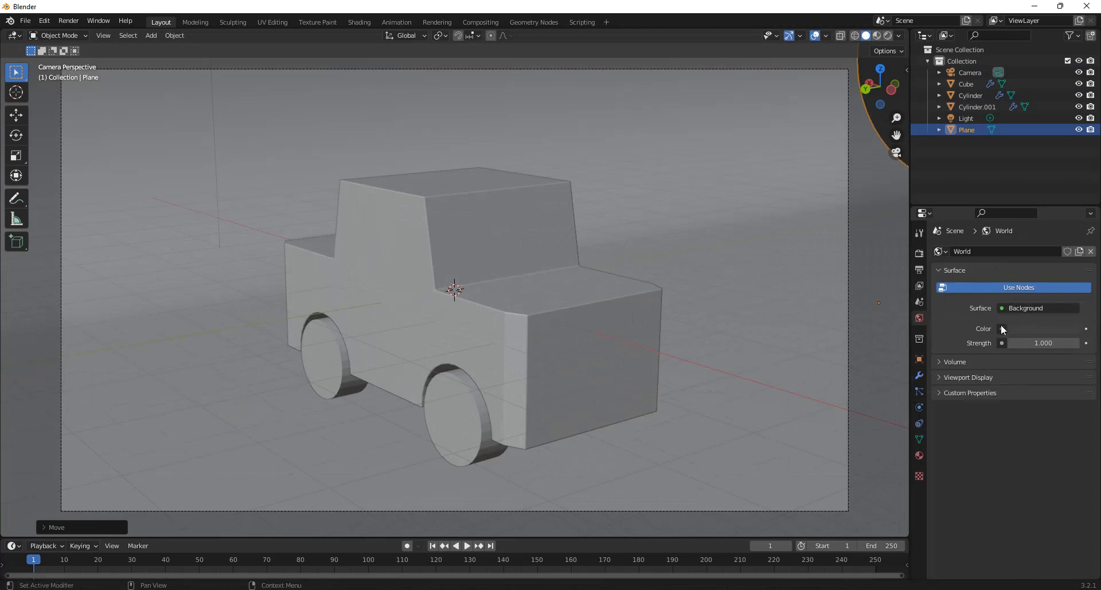
{"action": "left_click", "coordinate": [1000, 329]}
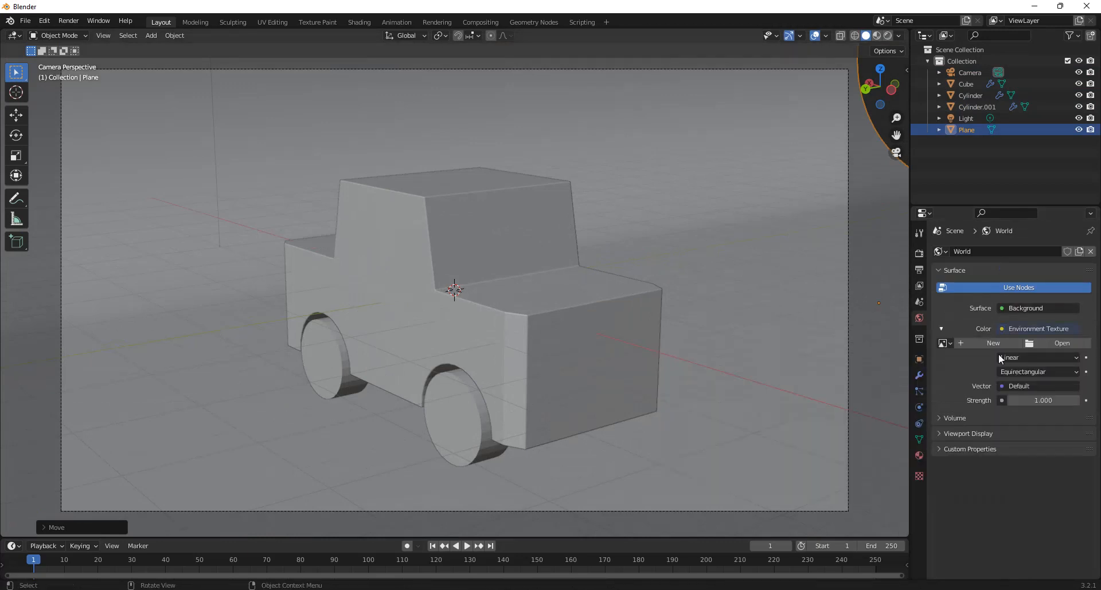
{"action": "left_click", "coordinate": [1060, 343]}
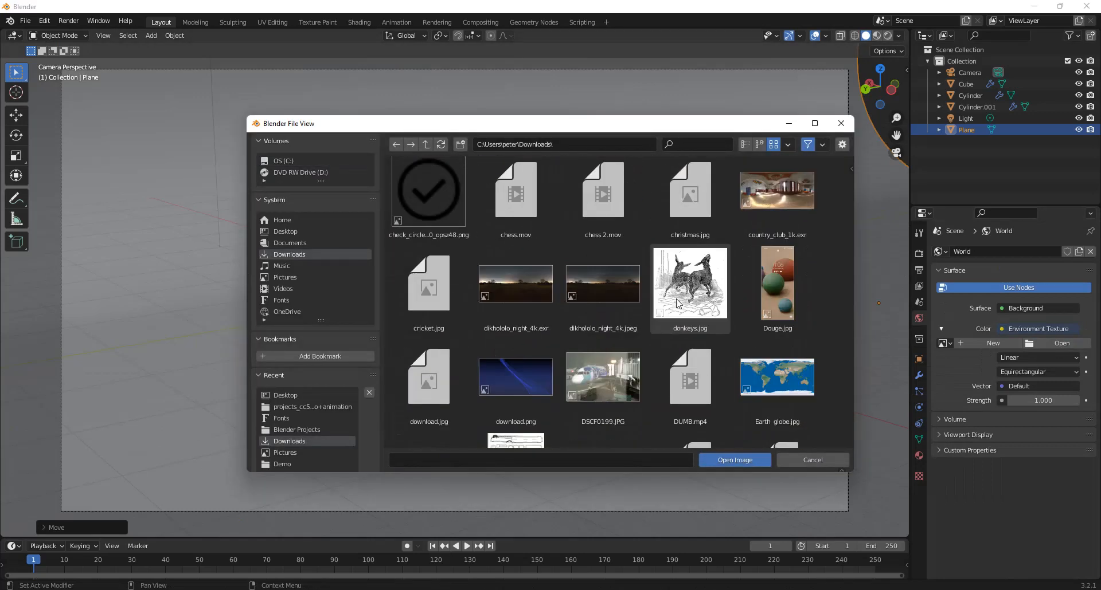
{"action": "left_click", "coordinate": [734, 460]}
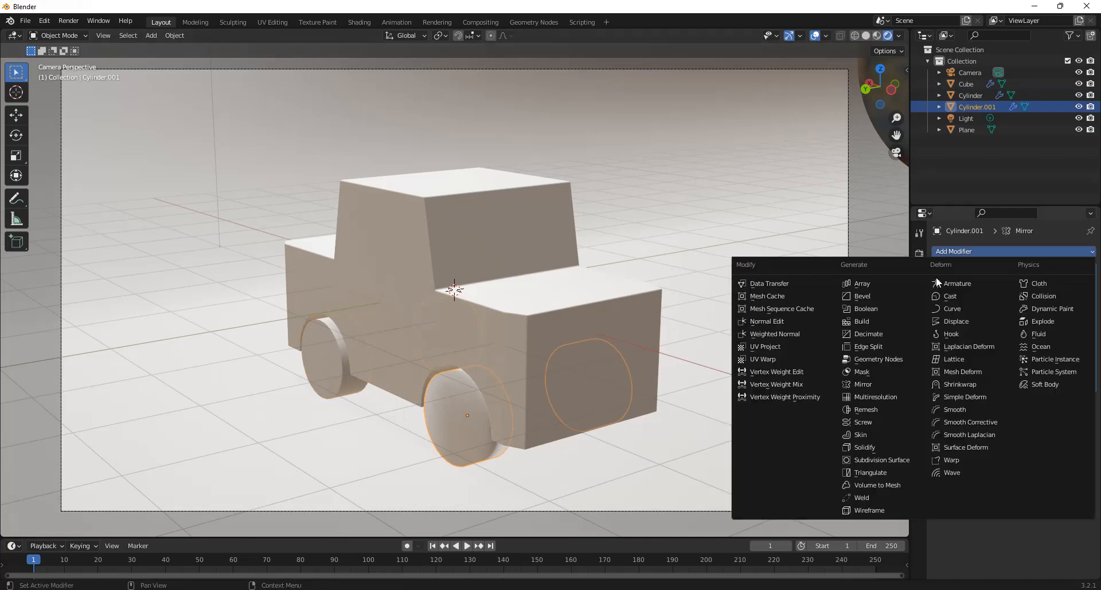
{"action": "left_click", "coordinate": [868, 346]}
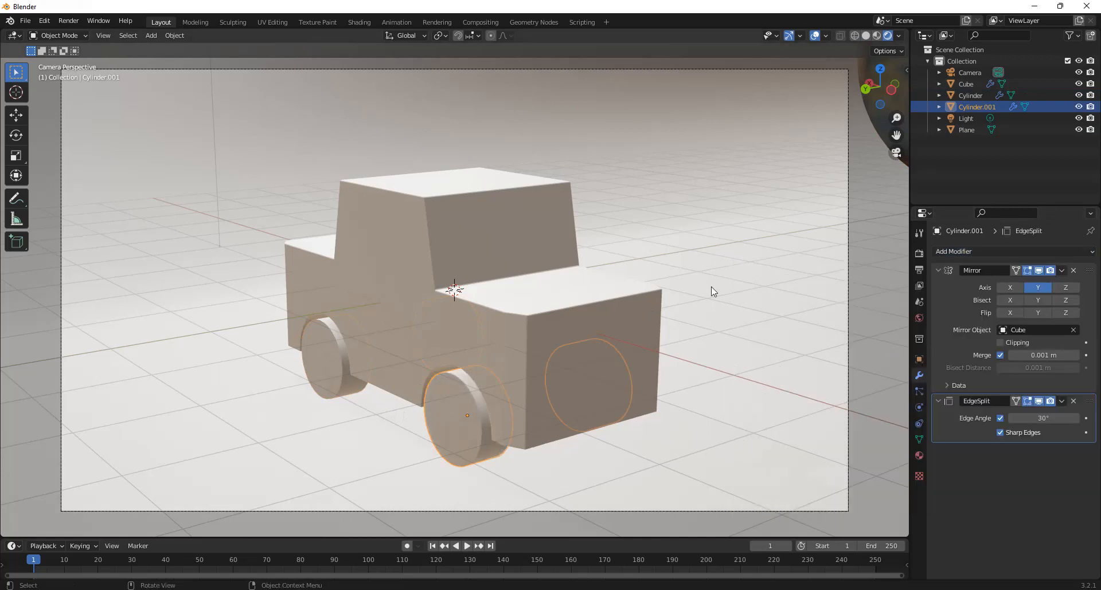
{"action": "mouse_move", "coordinate": [832, 112]}
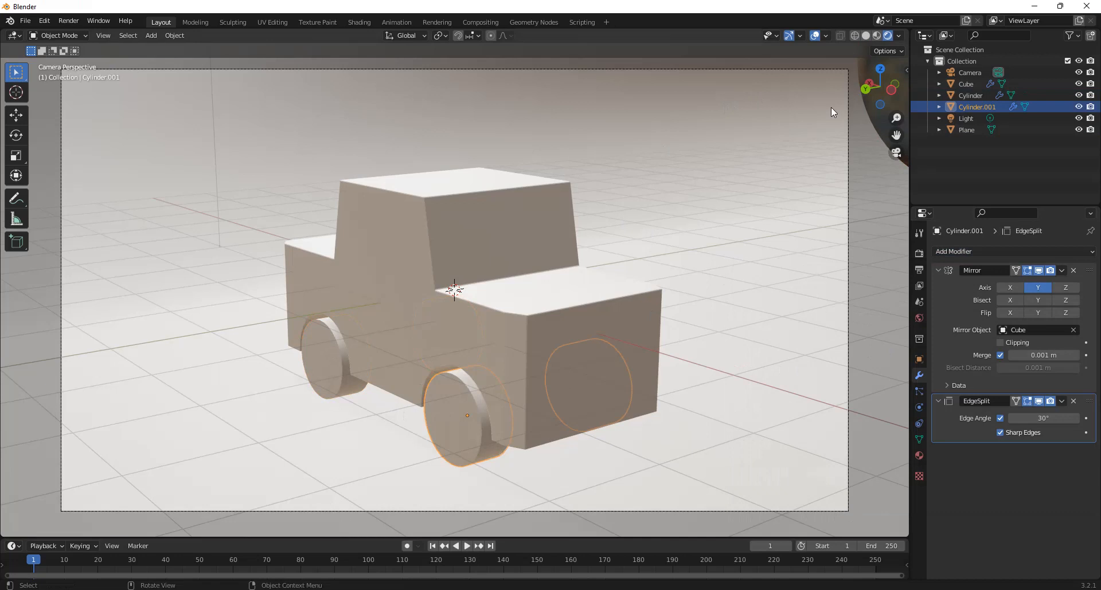
Step: Switch the render engine to Cycles and delete the Light object from the scene
{"action": "left_click", "coordinate": [1046, 251]}
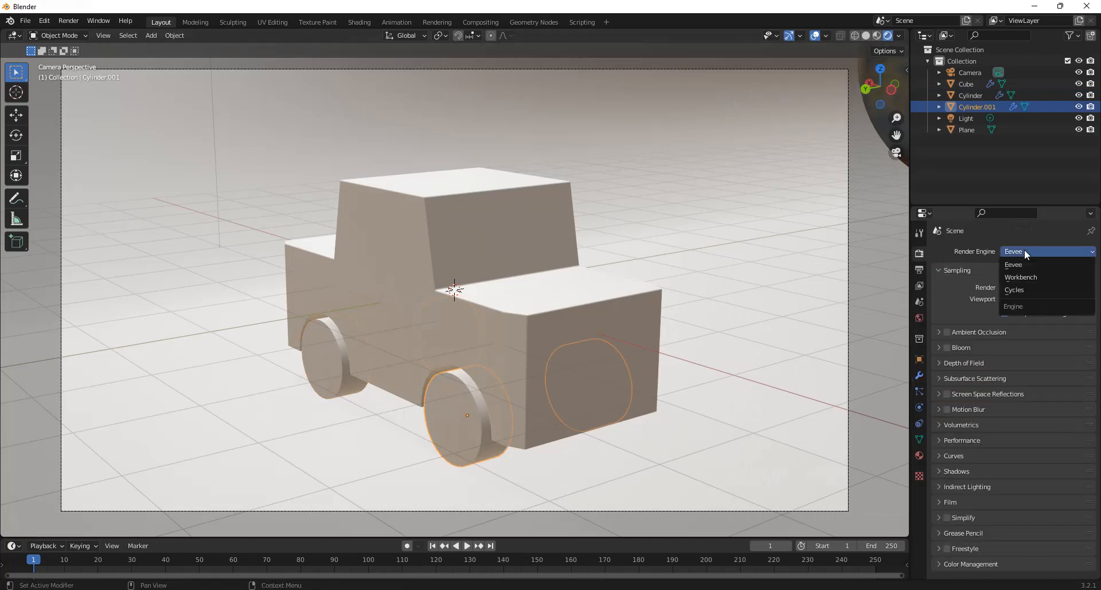
{"action": "left_click", "coordinate": [1014, 289]}
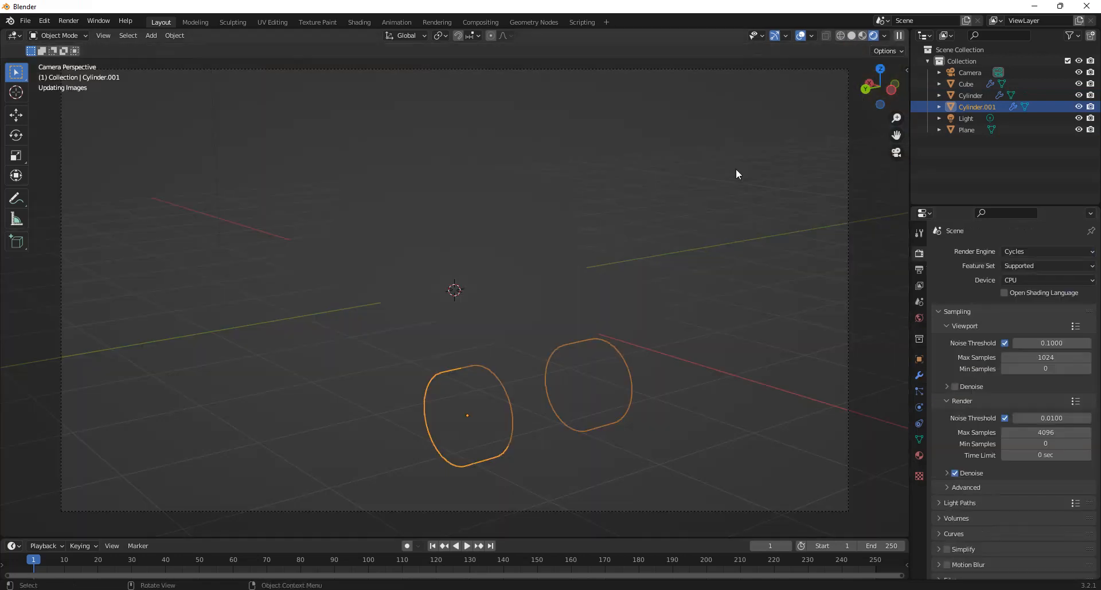
{"action": "left_click", "coordinate": [874, 36]}
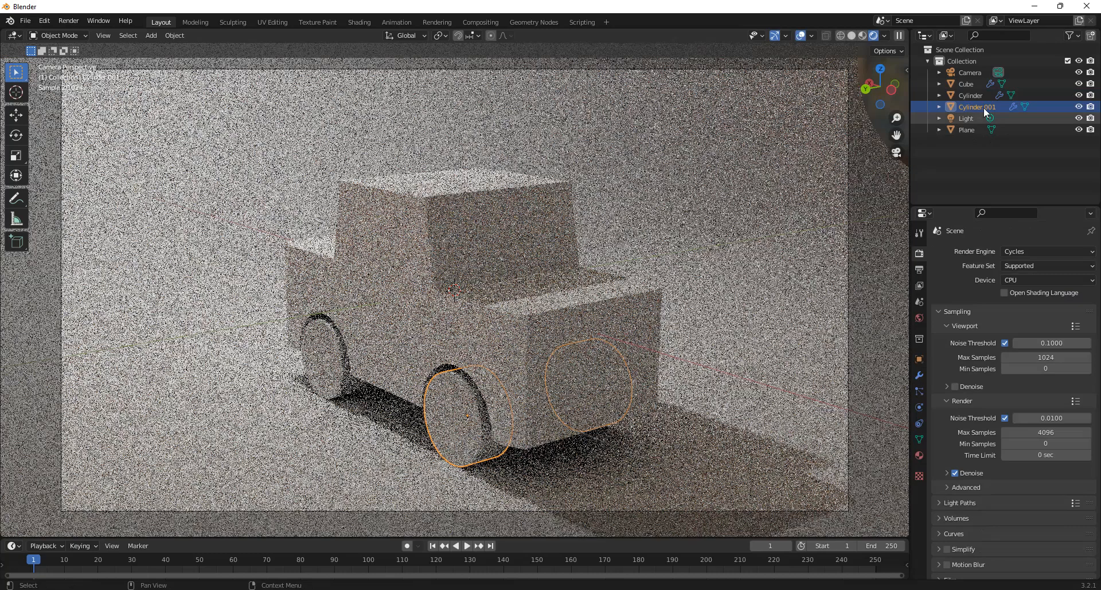
{"action": "left_click", "coordinate": [966, 118]}
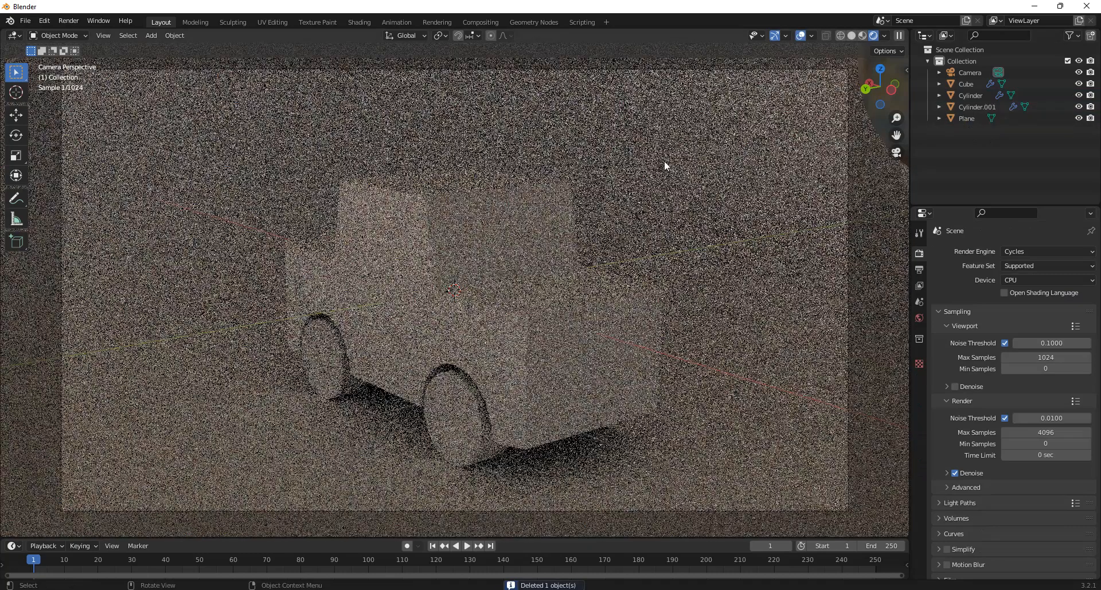
{"action": "mouse_move", "coordinate": [740, 97]}
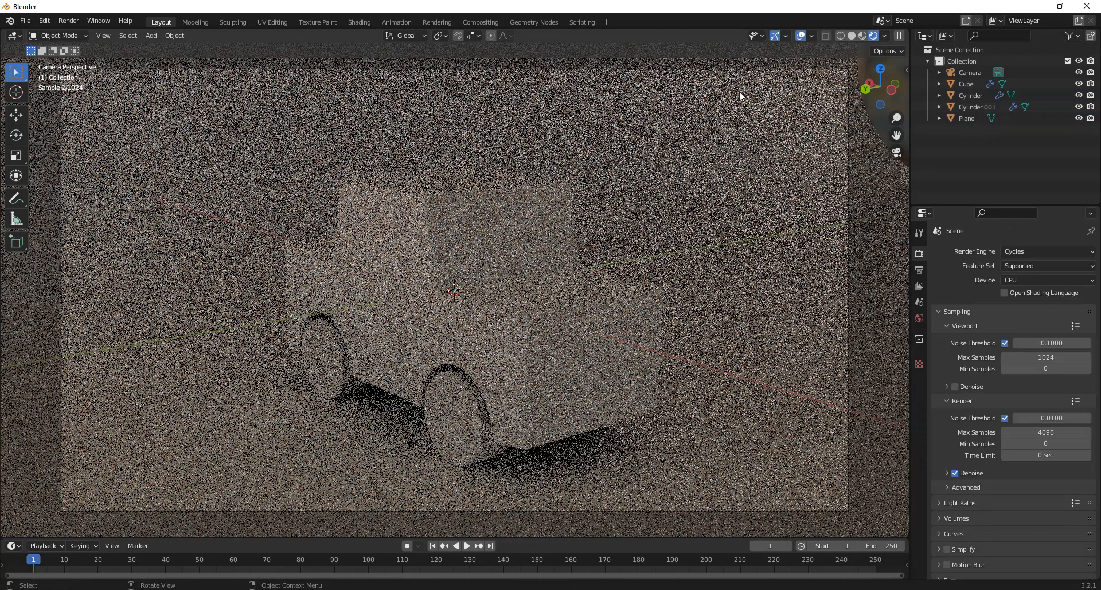
{"action": "left_click", "coordinate": [840, 36]}
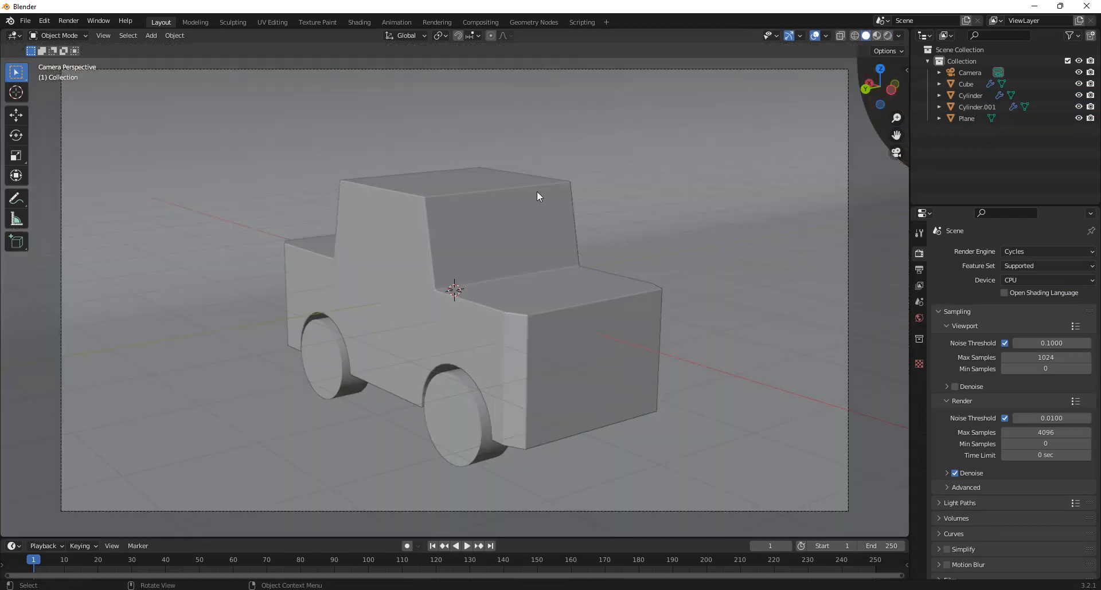
Step: Add Plane.001 with a white Emission material of strength 1.7 and move it along Y beside the car
{"action": "left_click", "coordinate": [150, 36]}
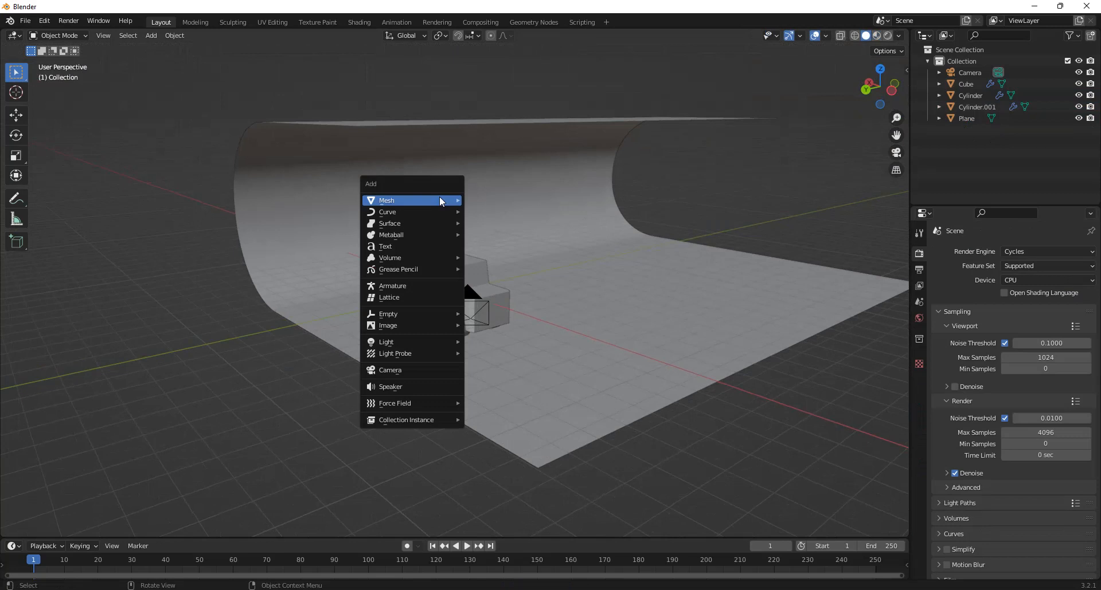
{"action": "left_click", "coordinate": [393, 201]}
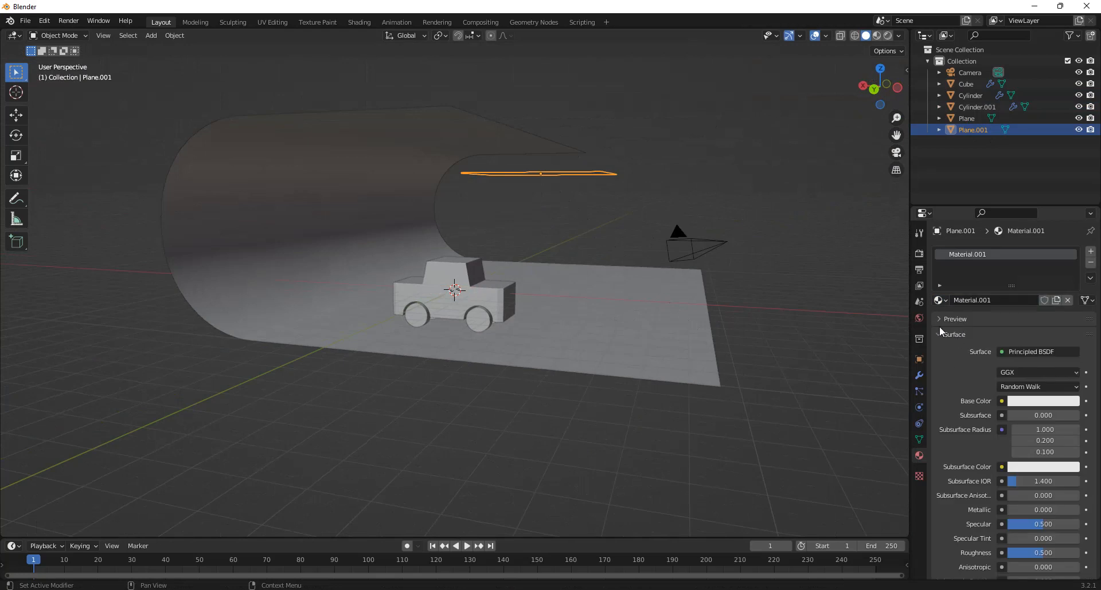
{"action": "left_click", "coordinate": [1032, 352]}
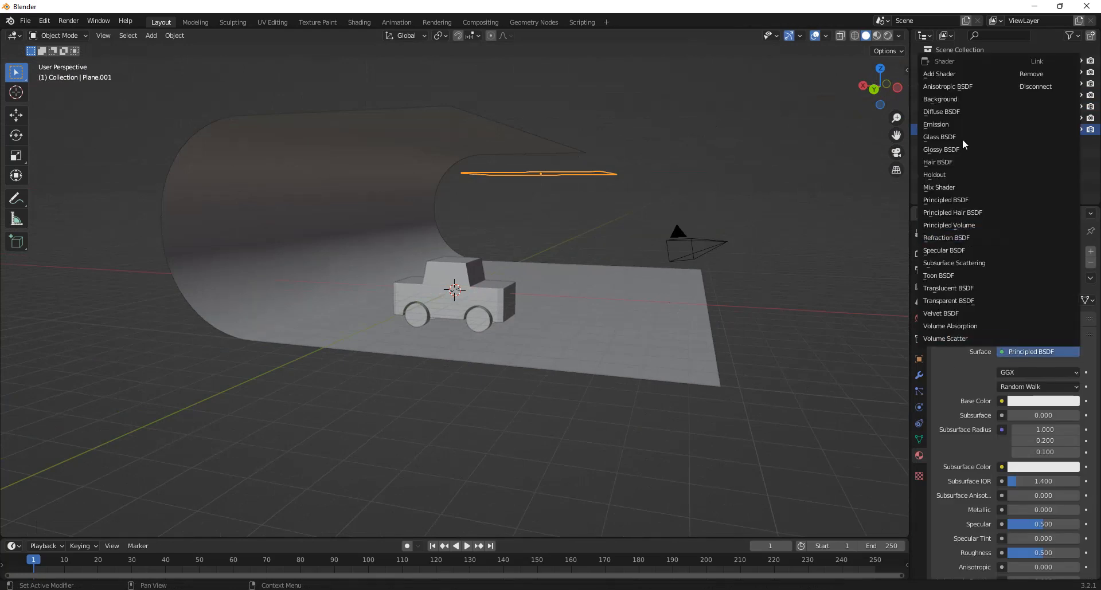
{"action": "left_click", "coordinate": [936, 124]}
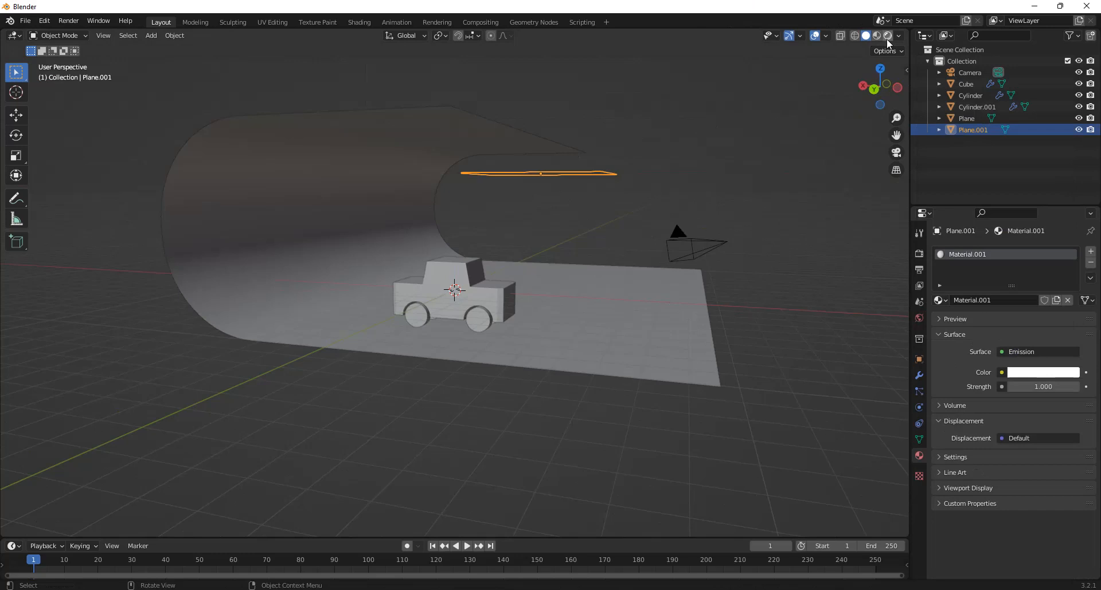
{"action": "left_click", "coordinate": [874, 36]}
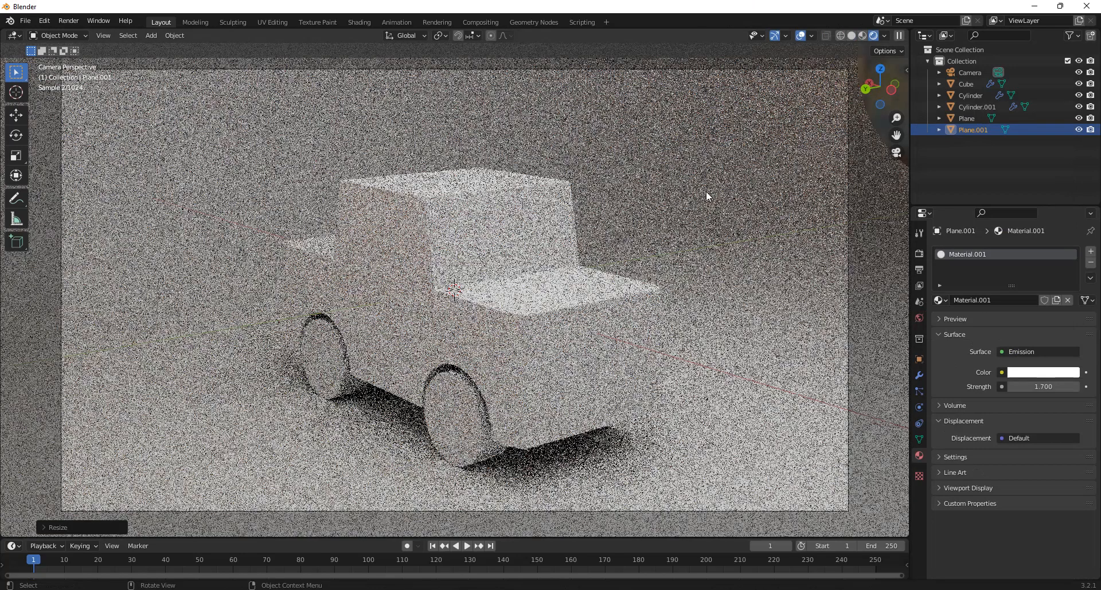
{"action": "key", "text": "g"}
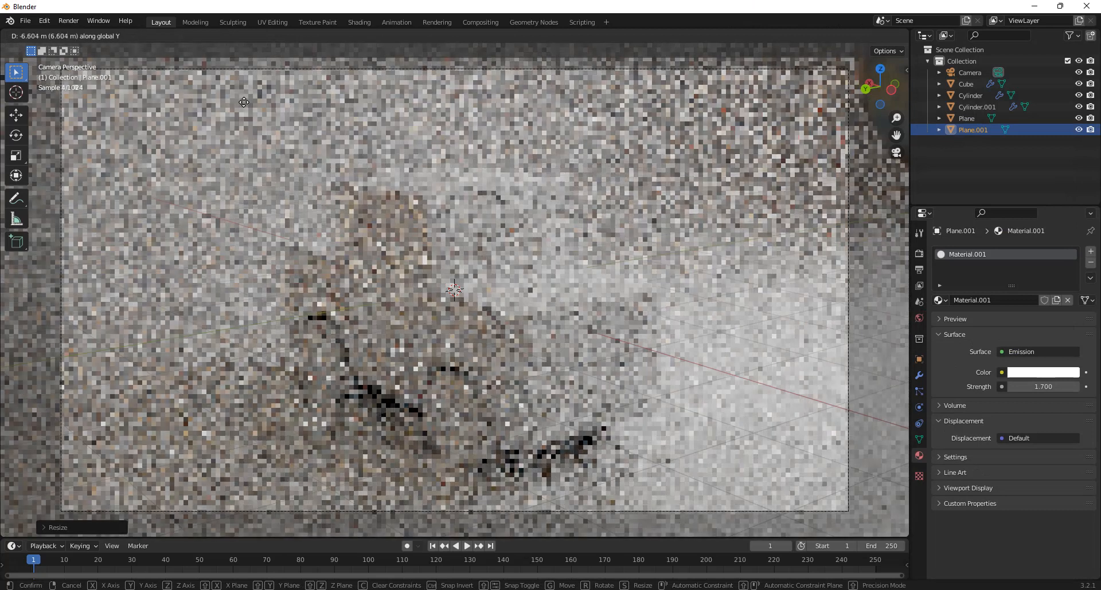
{"action": "left_click", "coordinate": [346, 273]}
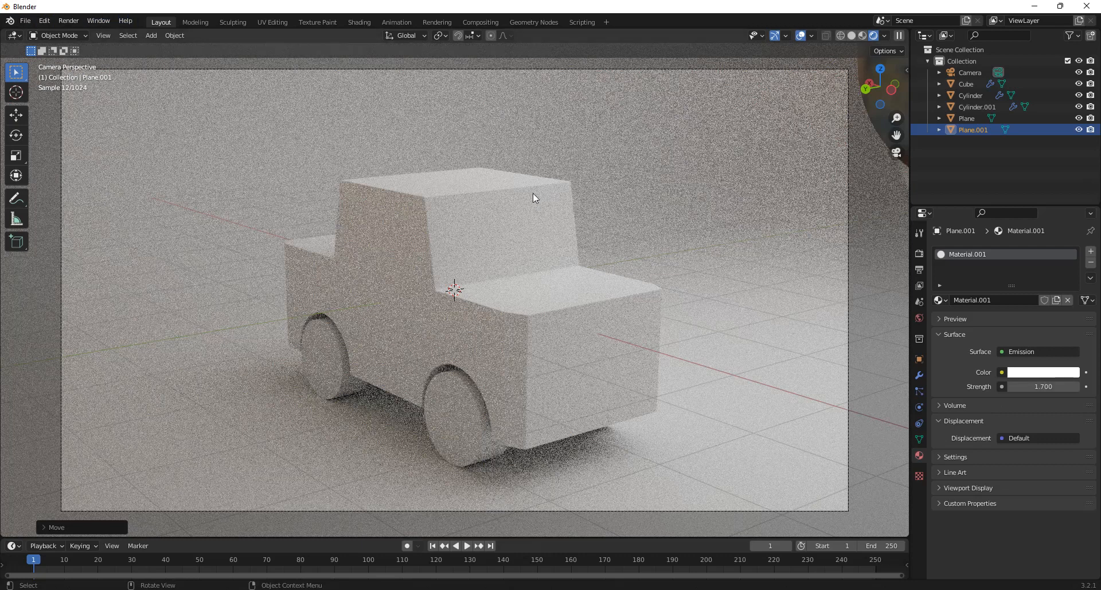
{"action": "mouse_move", "coordinate": [679, 204]}
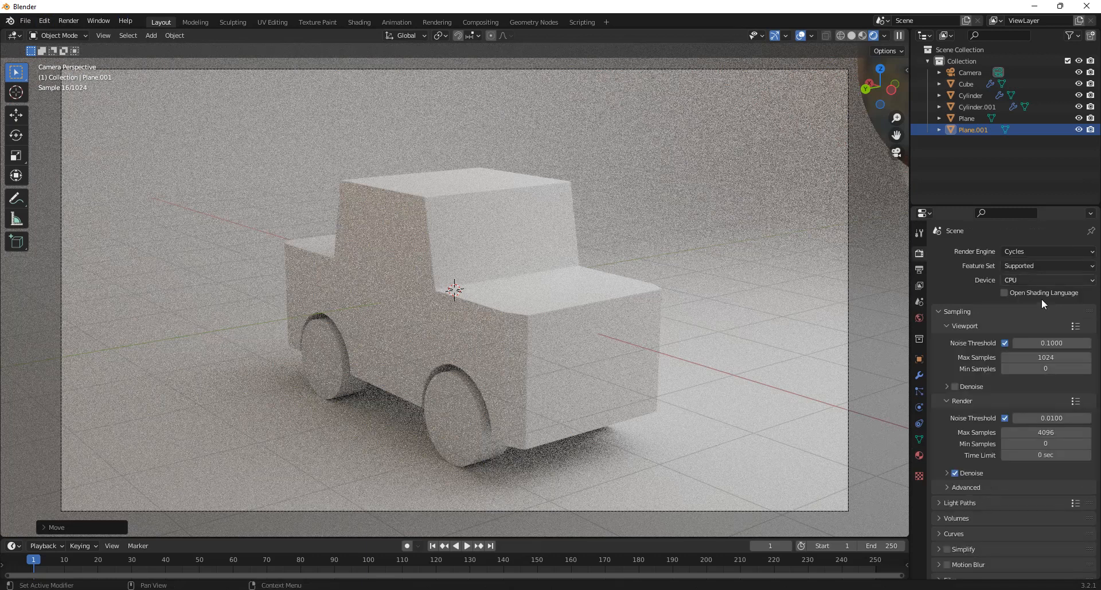
Step: Enable the camera's Depth of Field focused on Cube with F-Stop 0.1
{"action": "scroll", "scroll_direction": "down", "scroll_amount": 3}
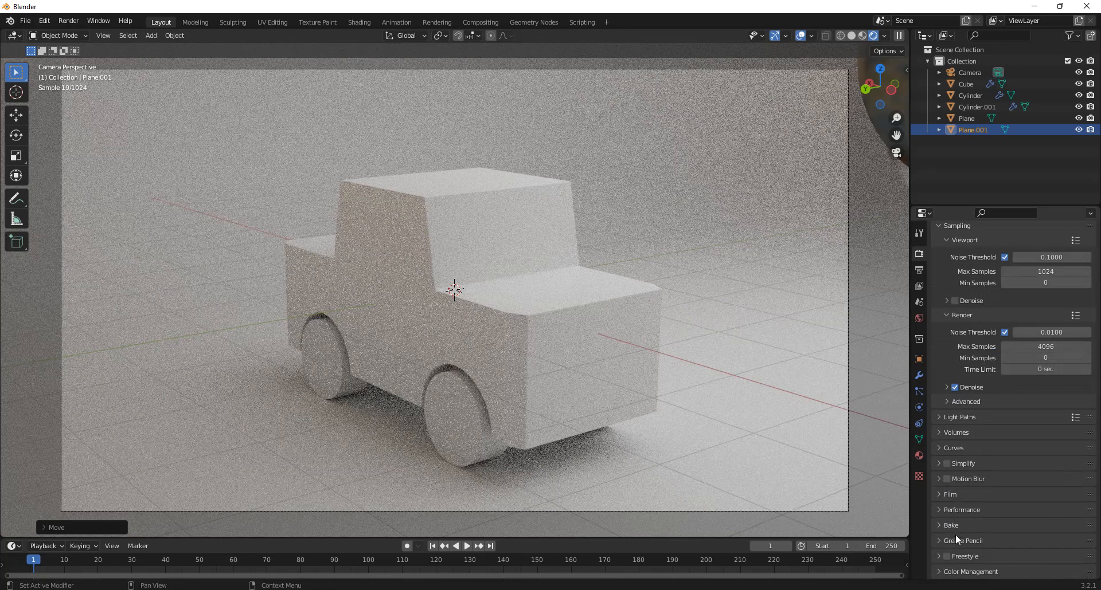
{"action": "left_click", "coordinate": [970, 72]}
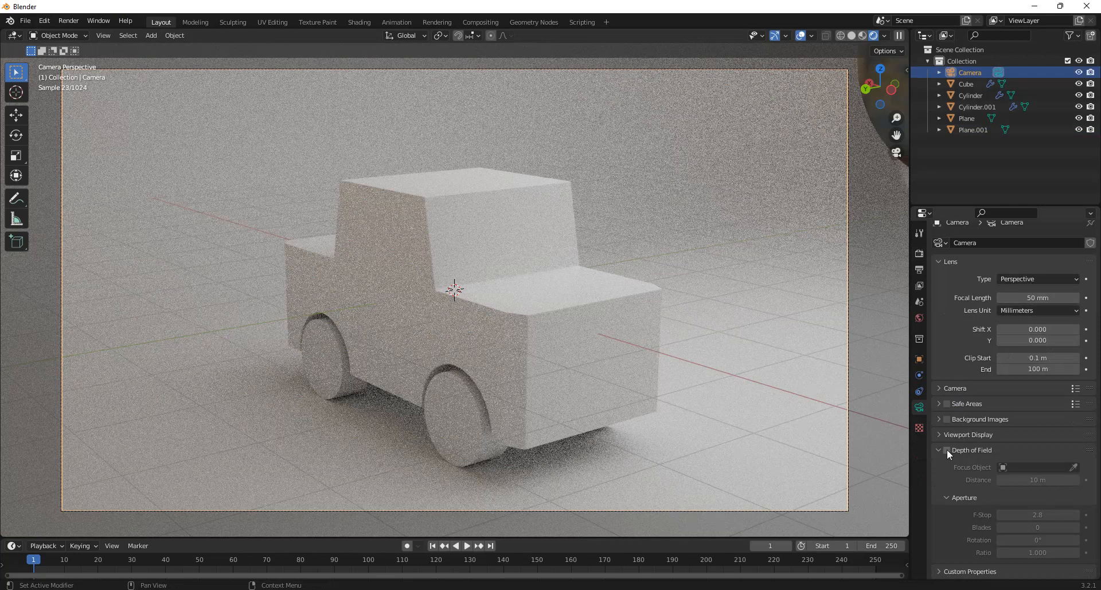
{"action": "left_click", "coordinate": [947, 451]}
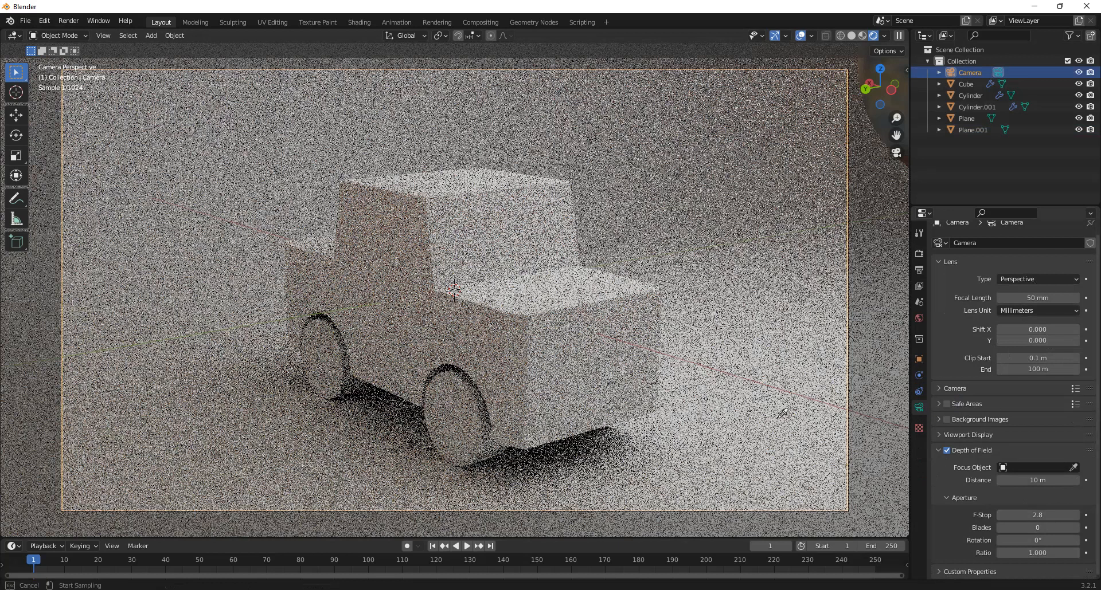
{"action": "left_click", "coordinate": [1035, 468]}
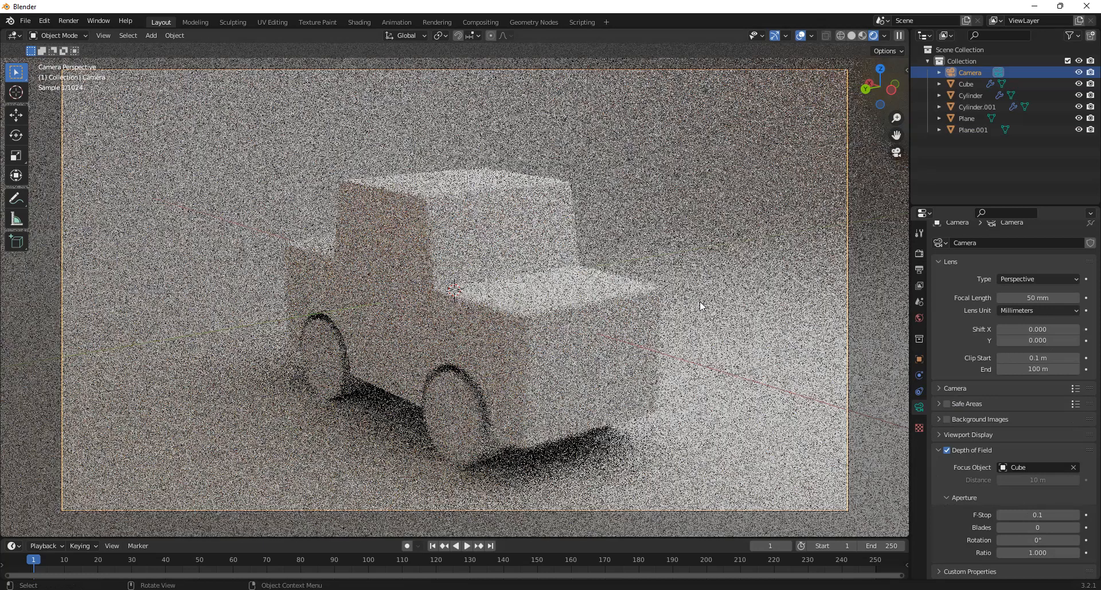
{"action": "mouse_move", "coordinate": [708, 250]}
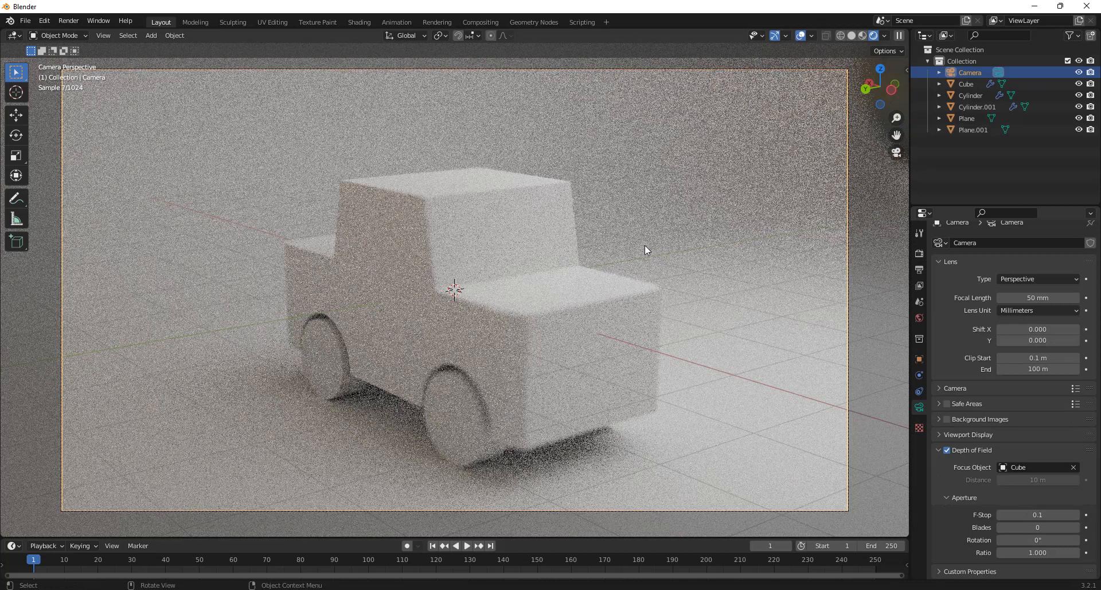
{"action": "mouse_move", "coordinate": [575, 226]}
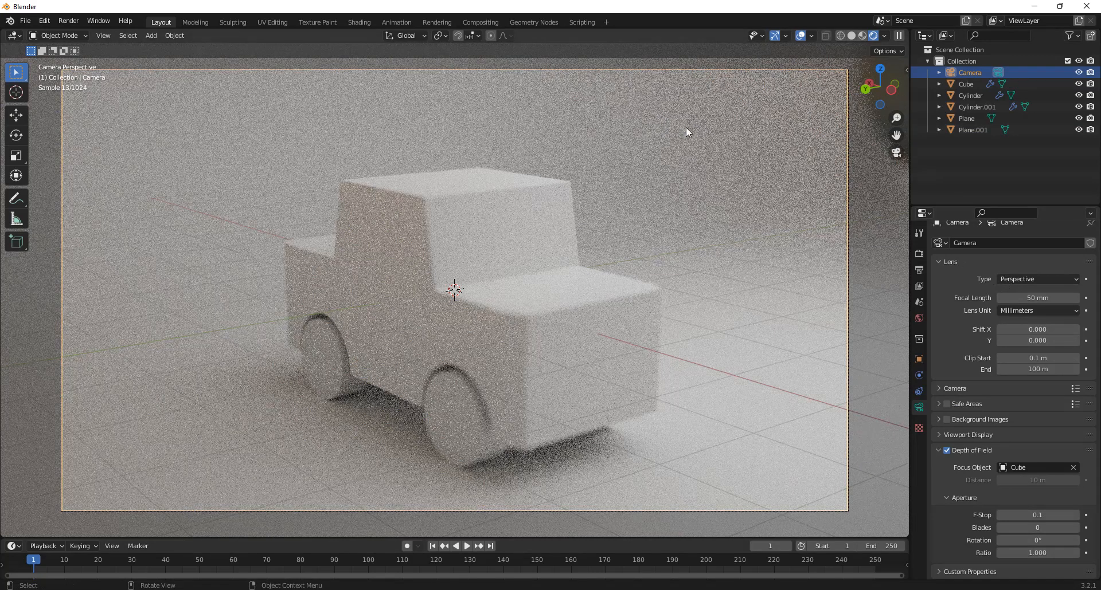
{"action": "mouse_move", "coordinate": [548, 276]}
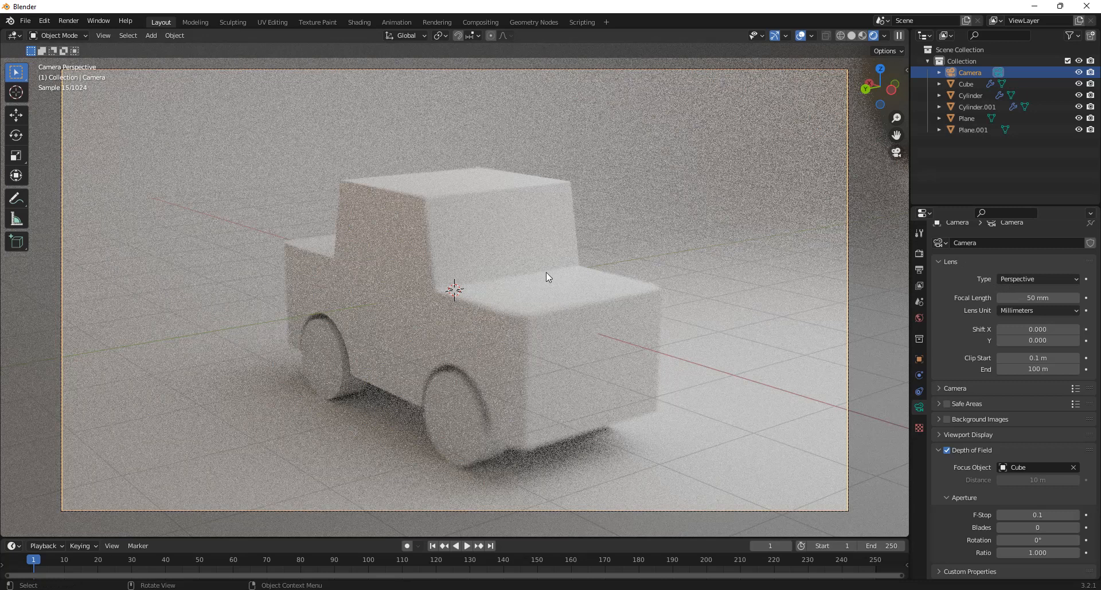
{"action": "left_click", "coordinate": [865, 36]}
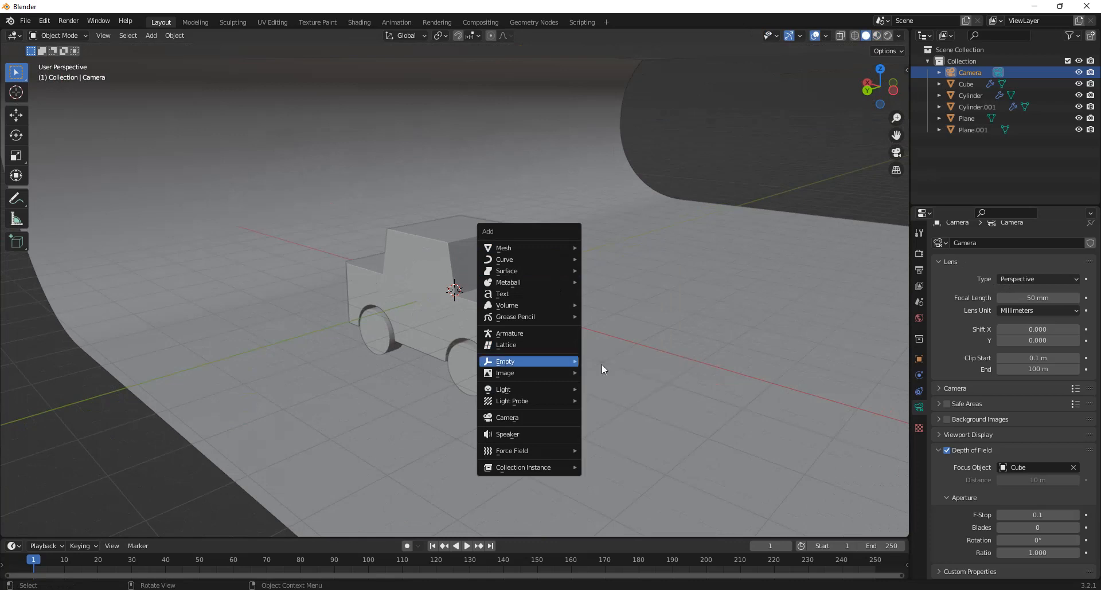
Step: Add a Plain Axes empty at the car's front and eyedrop it as the camera's focus object instead of Cube
{"action": "left_click", "coordinate": [504, 361]}
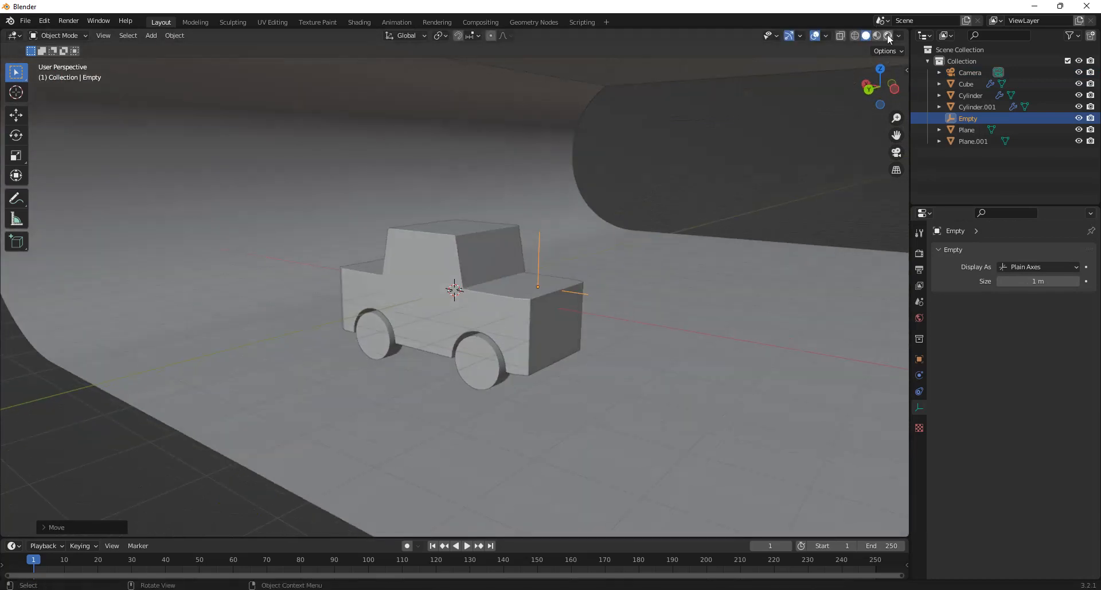
{"action": "left_click", "coordinate": [875, 35]}
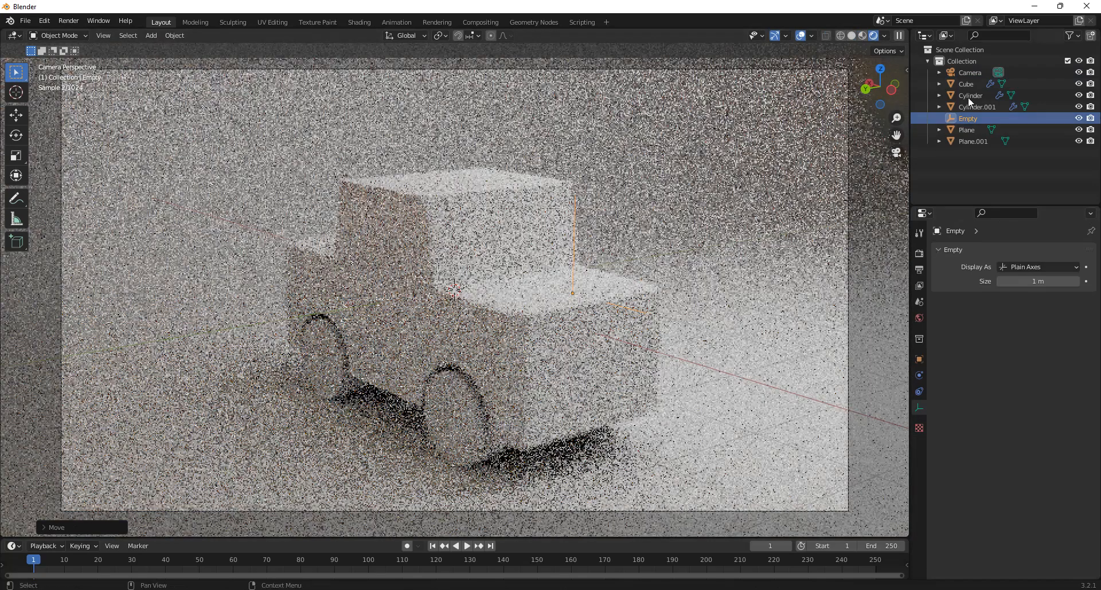
{"action": "left_click", "coordinate": [970, 72]}
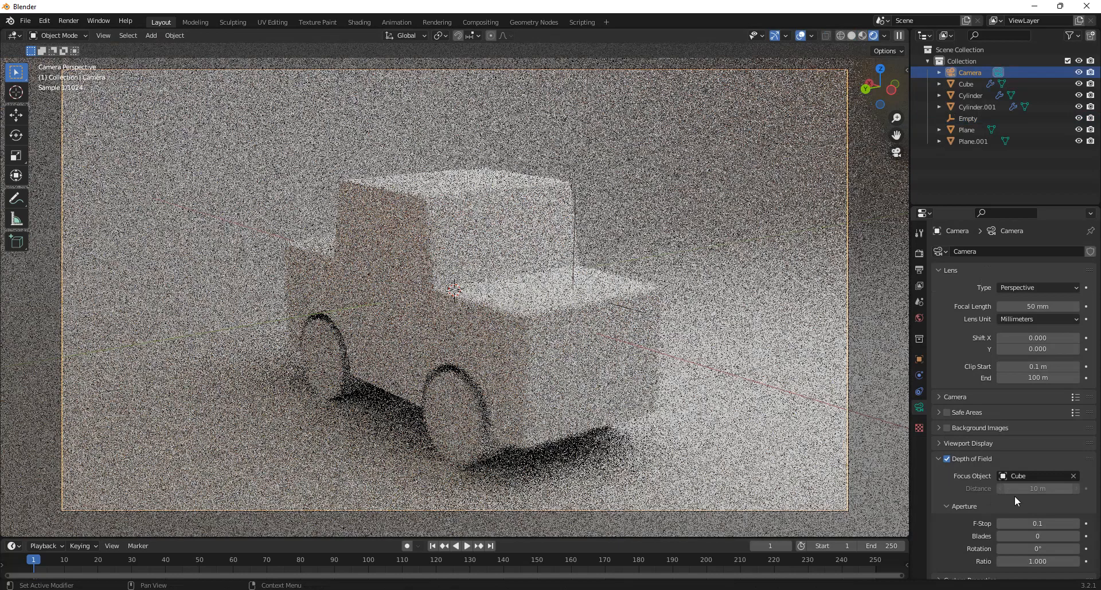
{"action": "left_click", "coordinate": [1073, 476]}
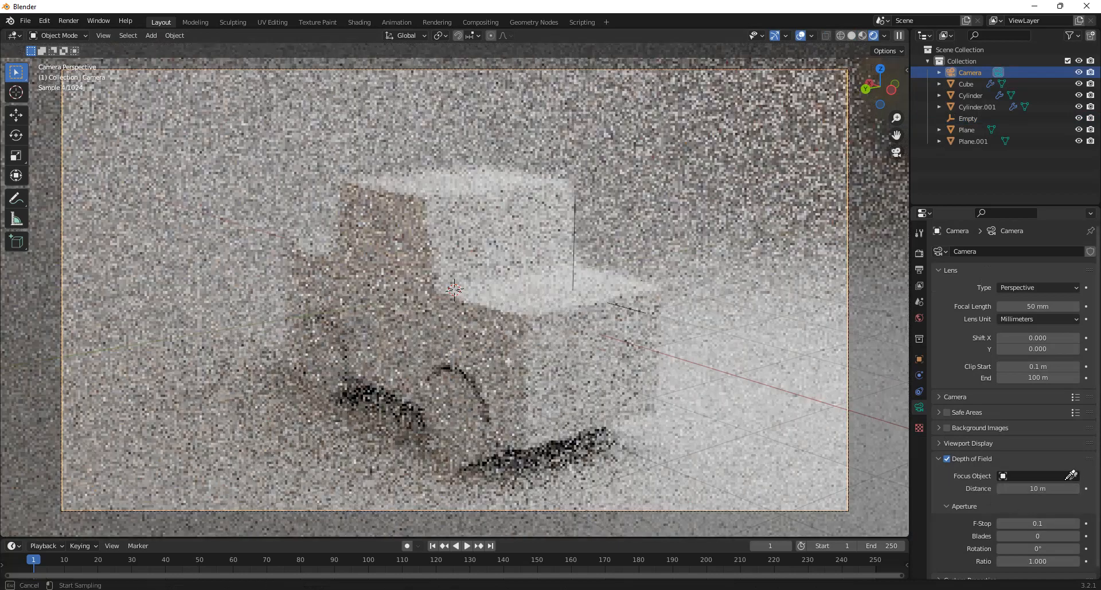
{"action": "mouse_move", "coordinate": [574, 258]}
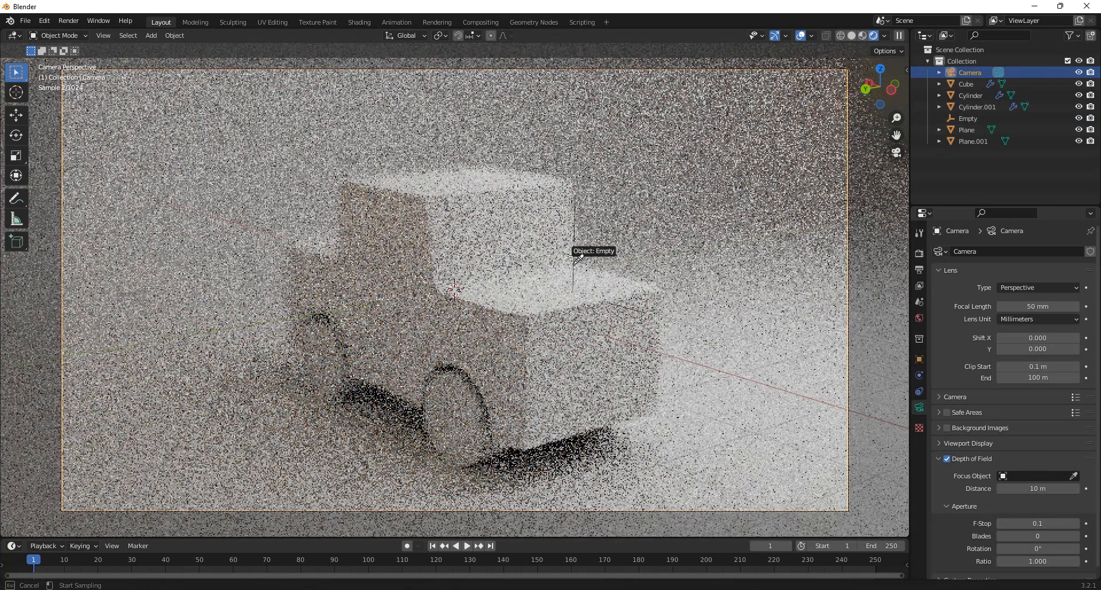
{"action": "left_click", "coordinate": [573, 251]}
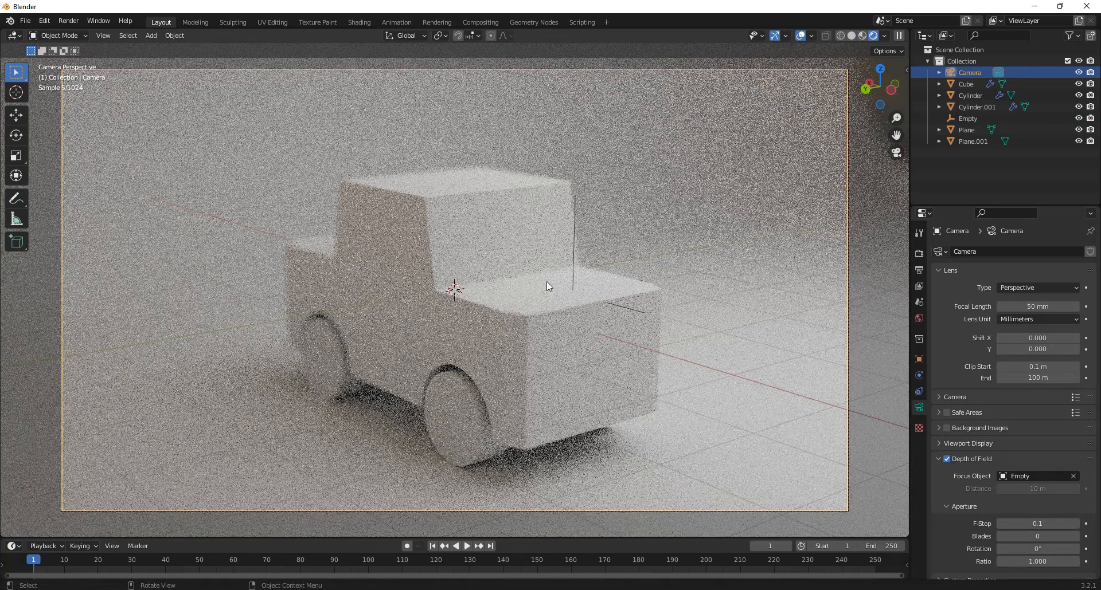
{"action": "mouse_move", "coordinate": [562, 304]}
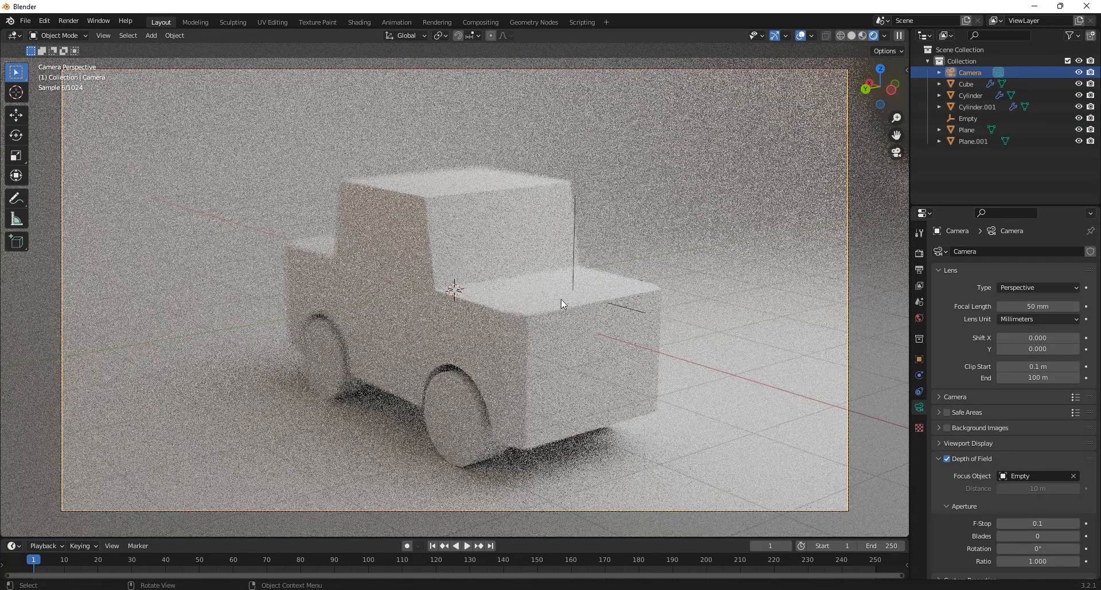
{"action": "mouse_move", "coordinate": [580, 321]}
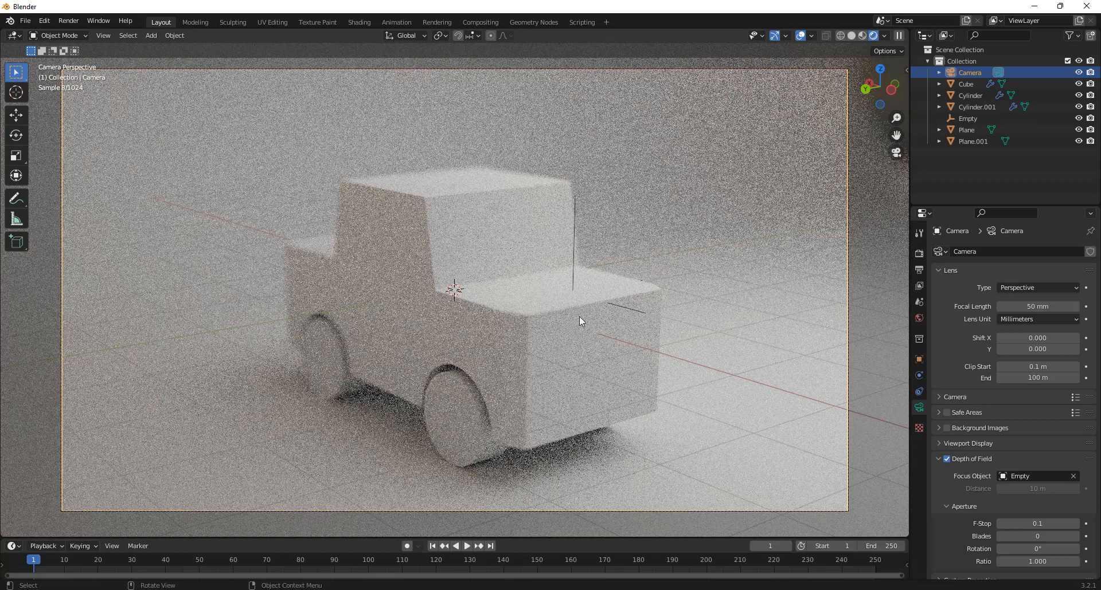
{"action": "mouse_move", "coordinate": [620, 277]}
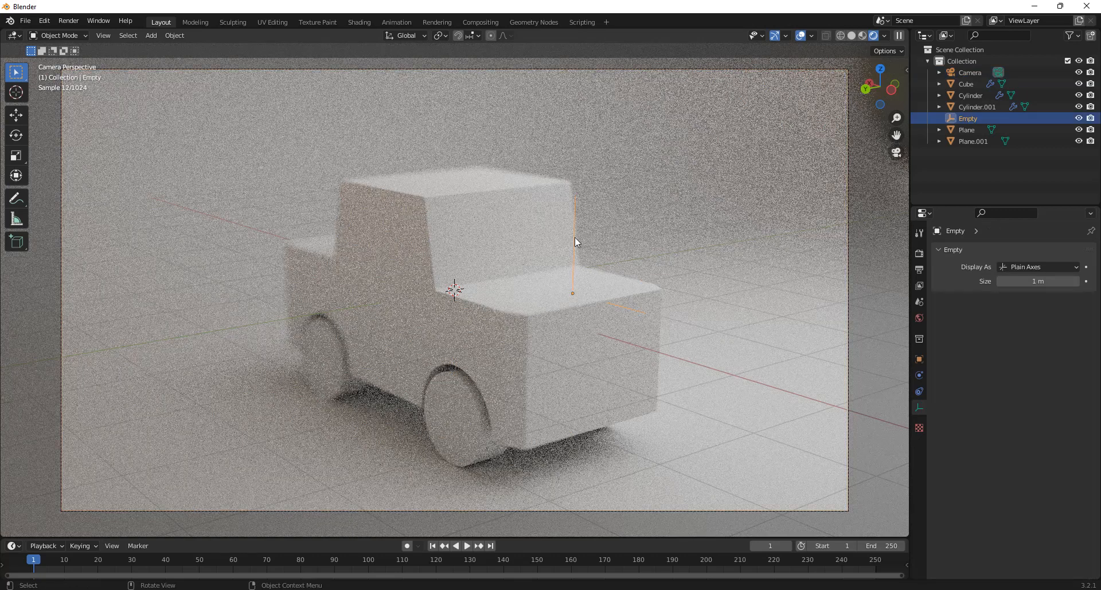
Step: Scale the focus Empty up about 1.75x and nudge it toward the car's front
{"action": "key", "text": "s"}
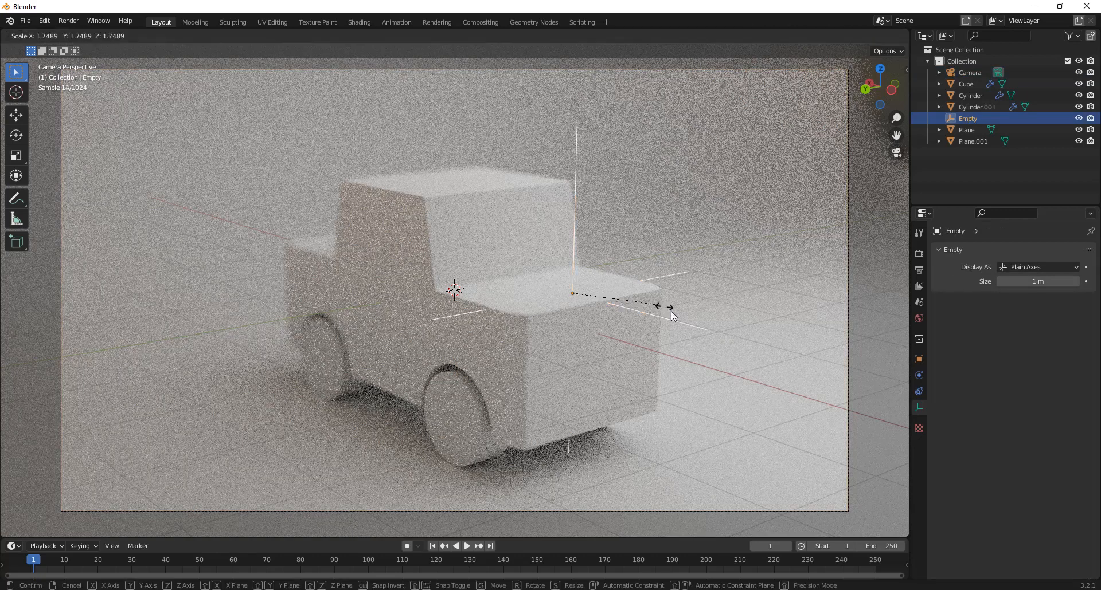
{"action": "left_click", "coordinate": [668, 315]}
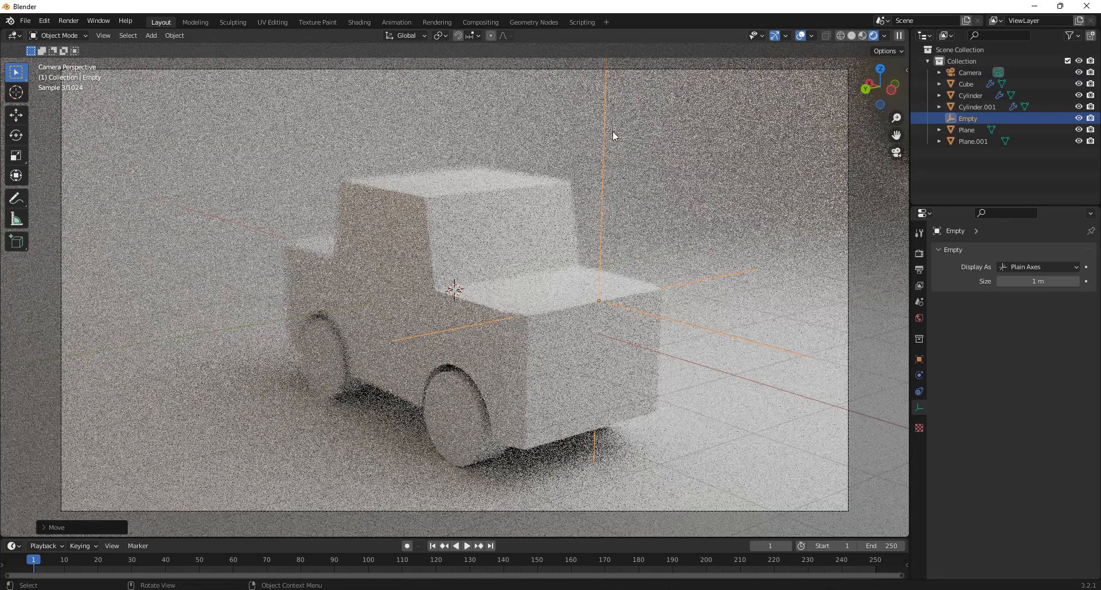
{"action": "mouse_move", "coordinate": [723, 330]}
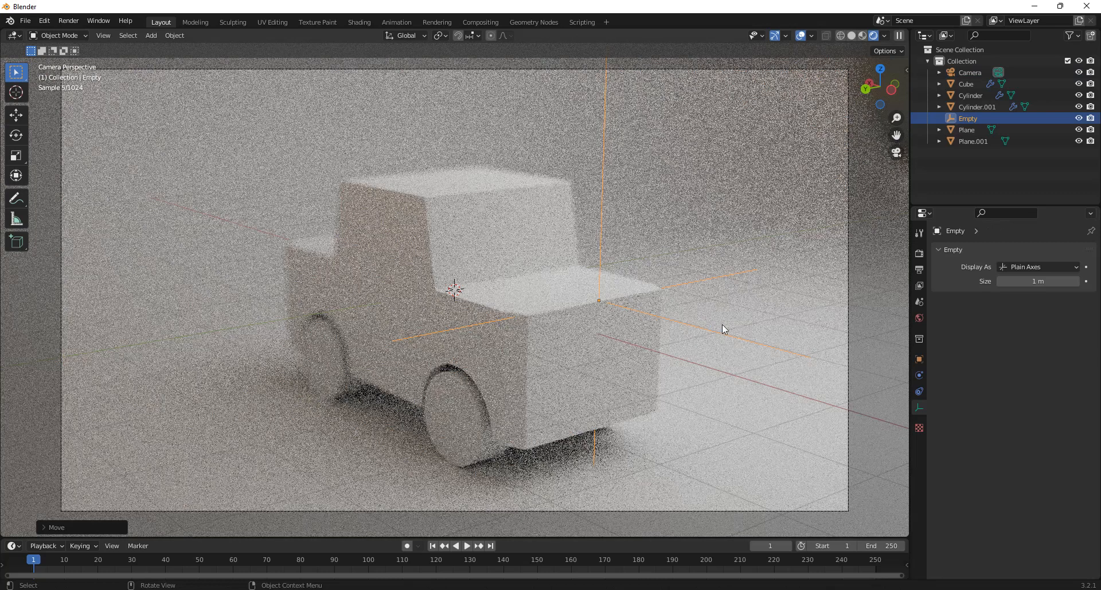
{"action": "mouse_move", "coordinate": [694, 401]}
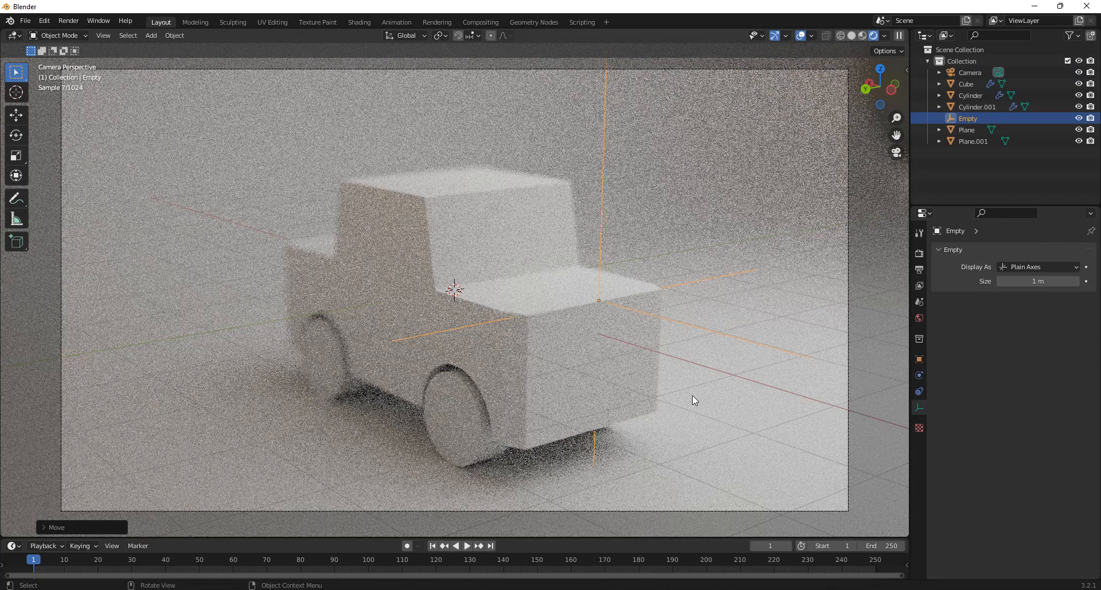
{"action": "mouse_move", "coordinate": [615, 370]}
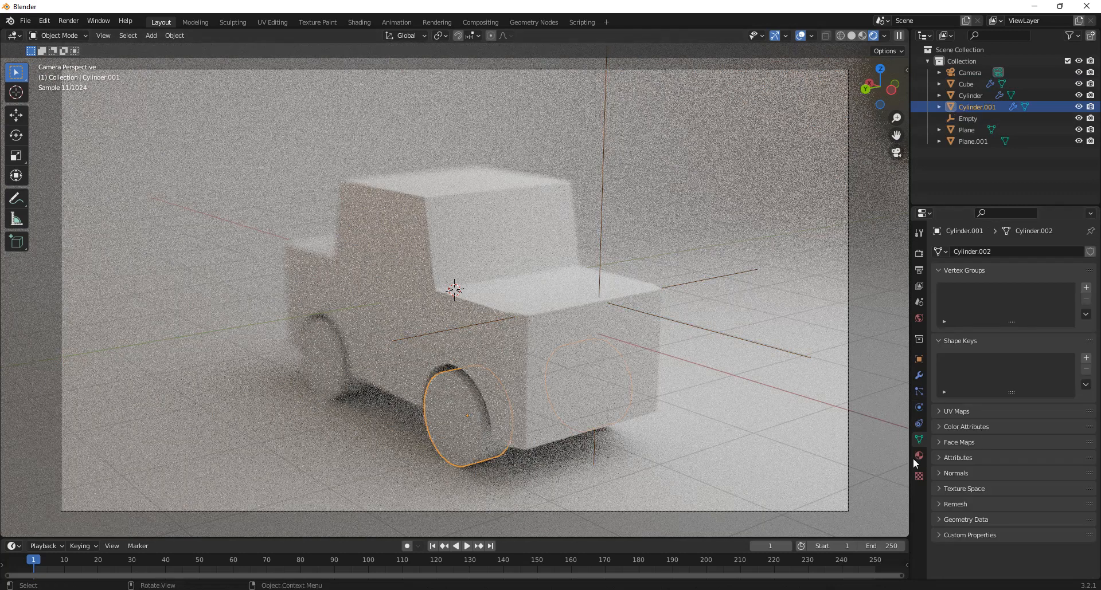
Step: Darken the wheel base colour and give the floor a new material with Metallic 0.724 and Roughness 0.165
{"action": "left_click", "coordinate": [918, 456]}
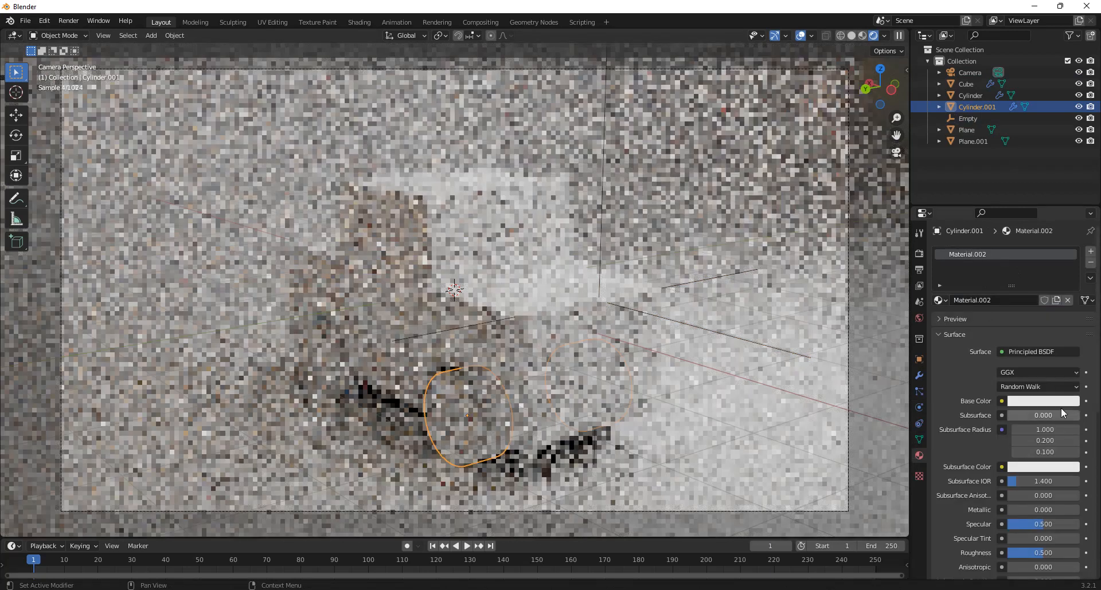
{"action": "left_click", "coordinate": [965, 130]}
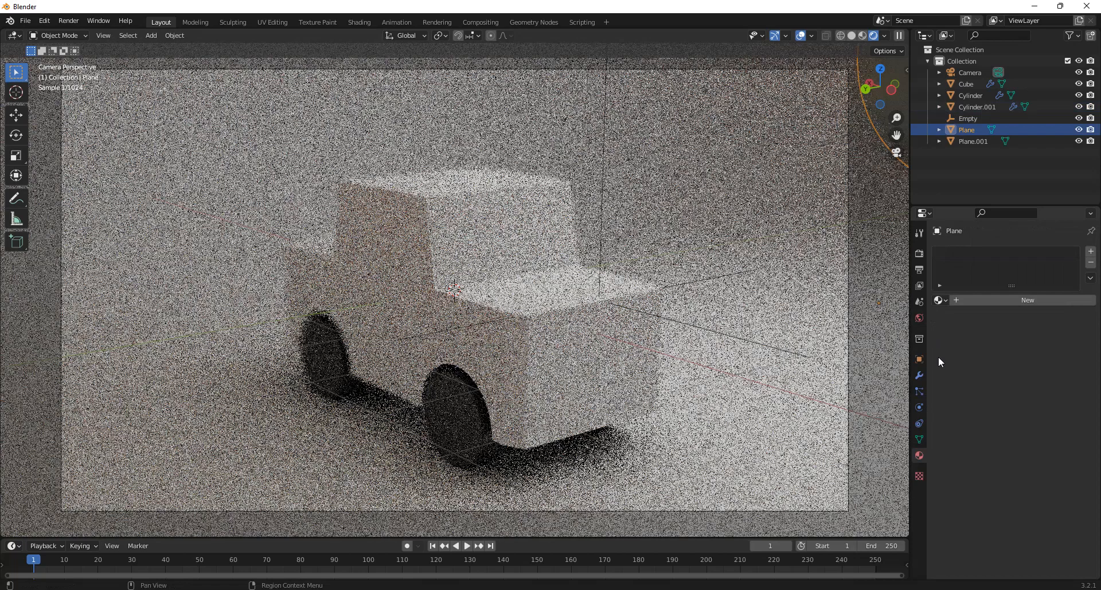
{"action": "left_click", "coordinate": [1026, 299]}
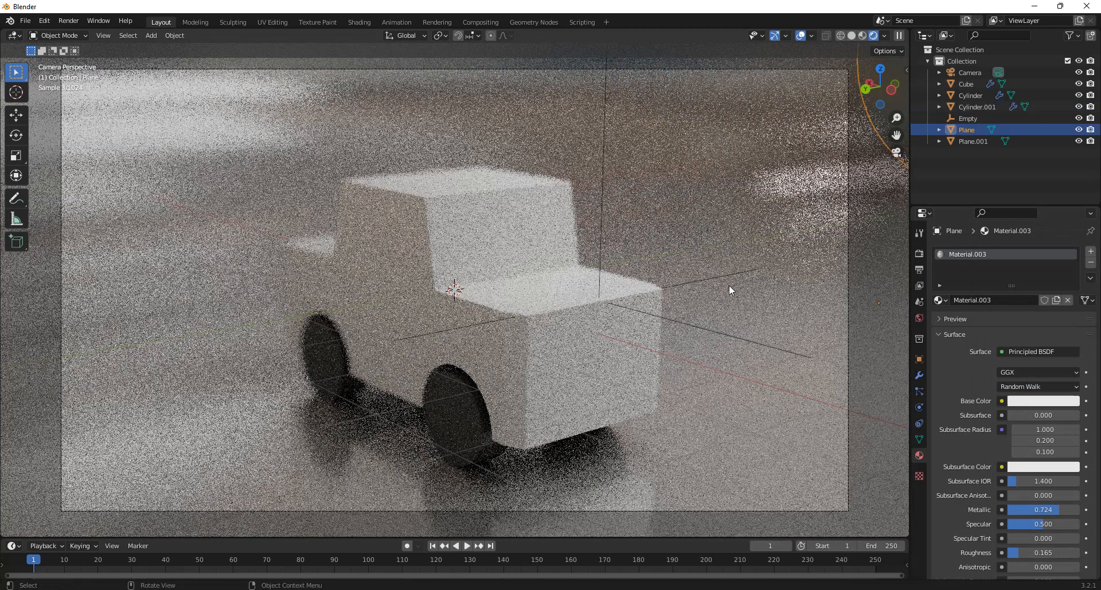
{"action": "mouse_move", "coordinate": [667, 328]}
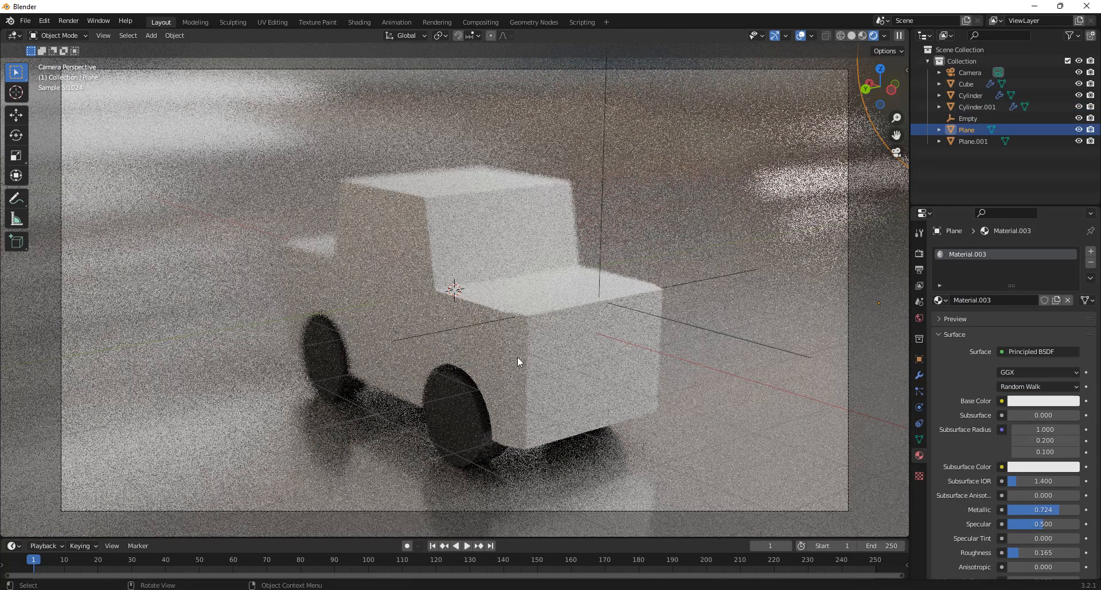
{"action": "mouse_move", "coordinate": [532, 324]}
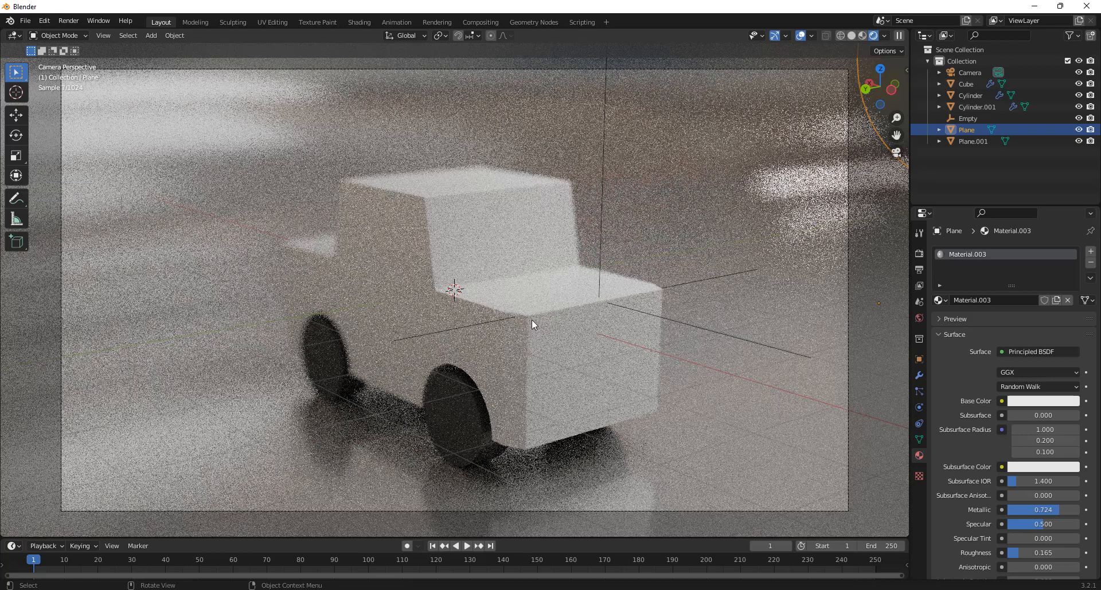
{"action": "mouse_move", "coordinate": [527, 353]}
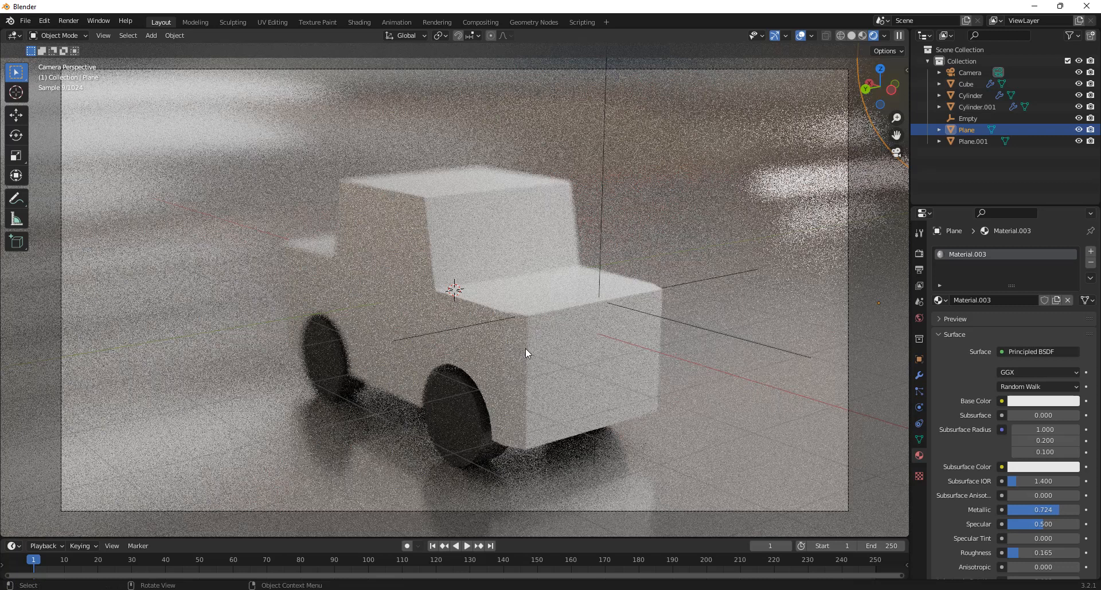
Step: Set the Cube car body's Base Color to red on the HSV wheel
{"action": "left_click", "coordinate": [966, 84]}
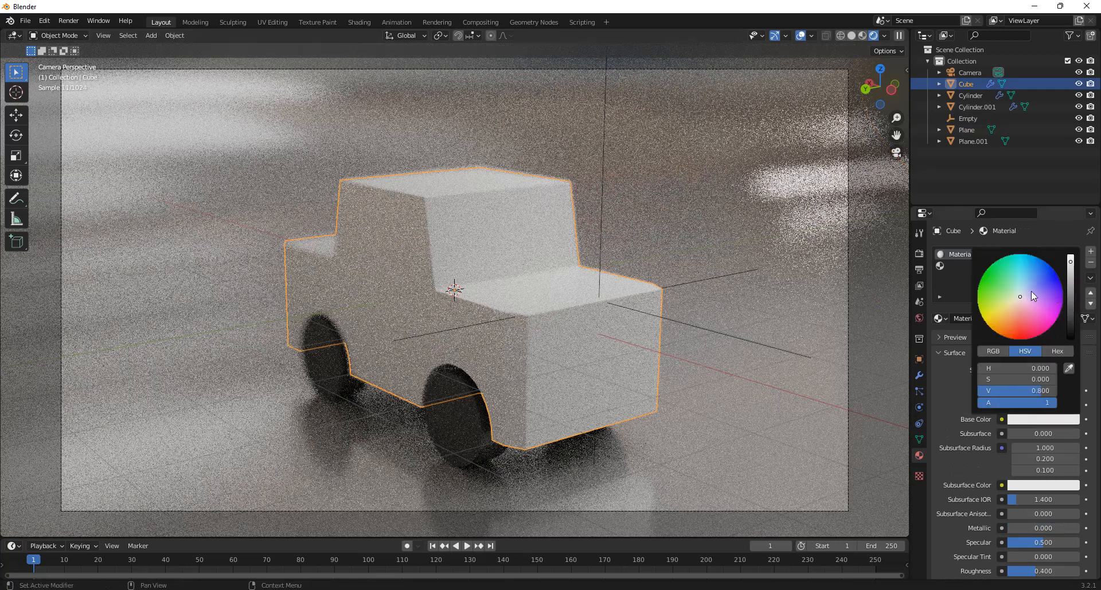
{"action": "left_click", "coordinate": [1019, 314]}
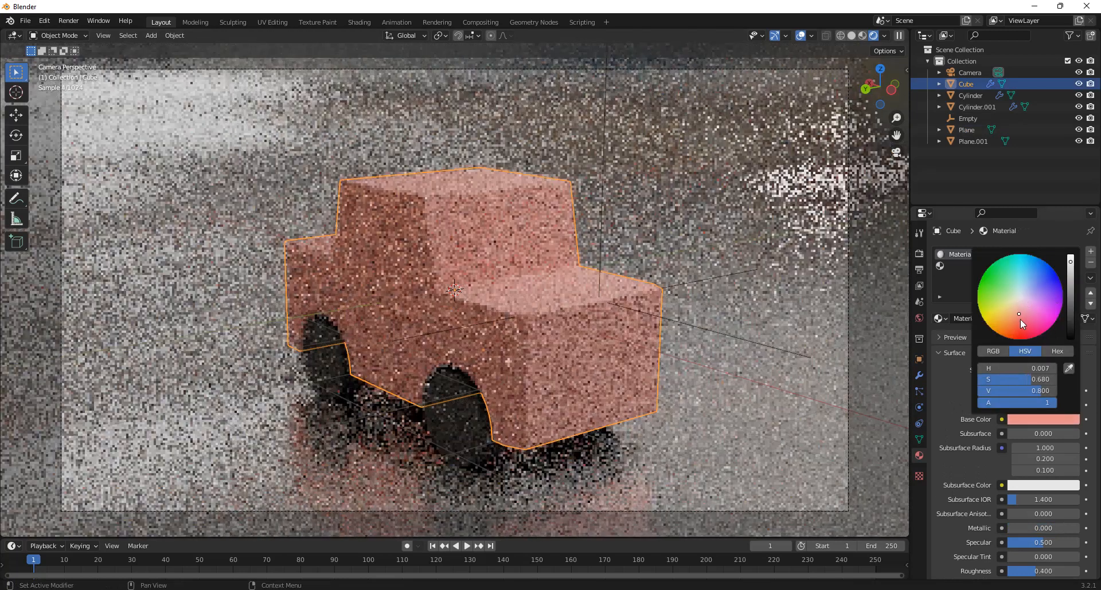
{"action": "left_click", "coordinate": [600, 164]}
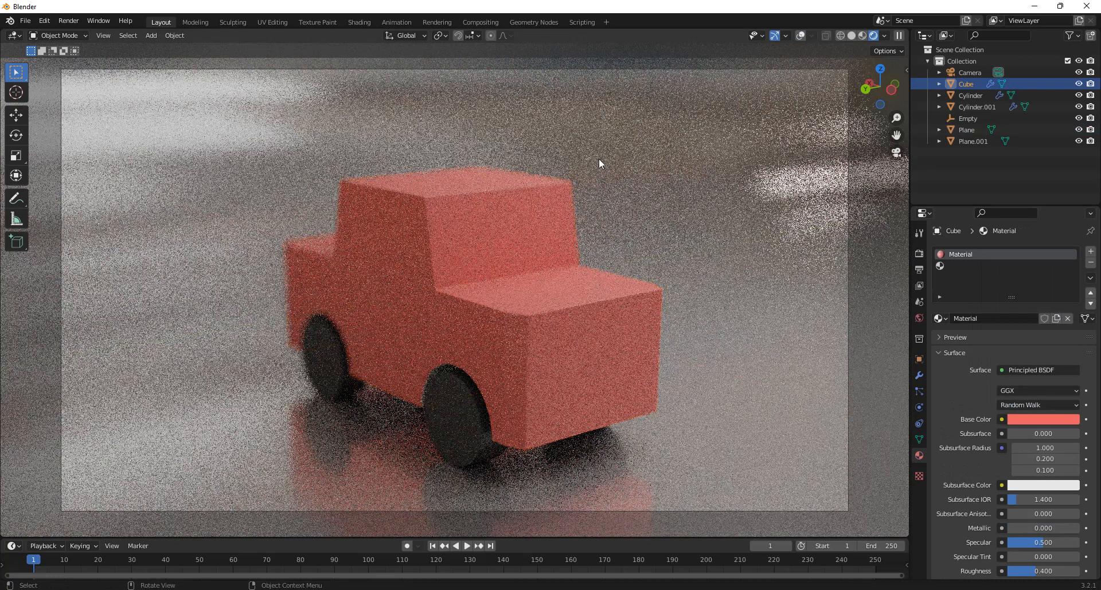
{"action": "mouse_move", "coordinate": [665, 152]}
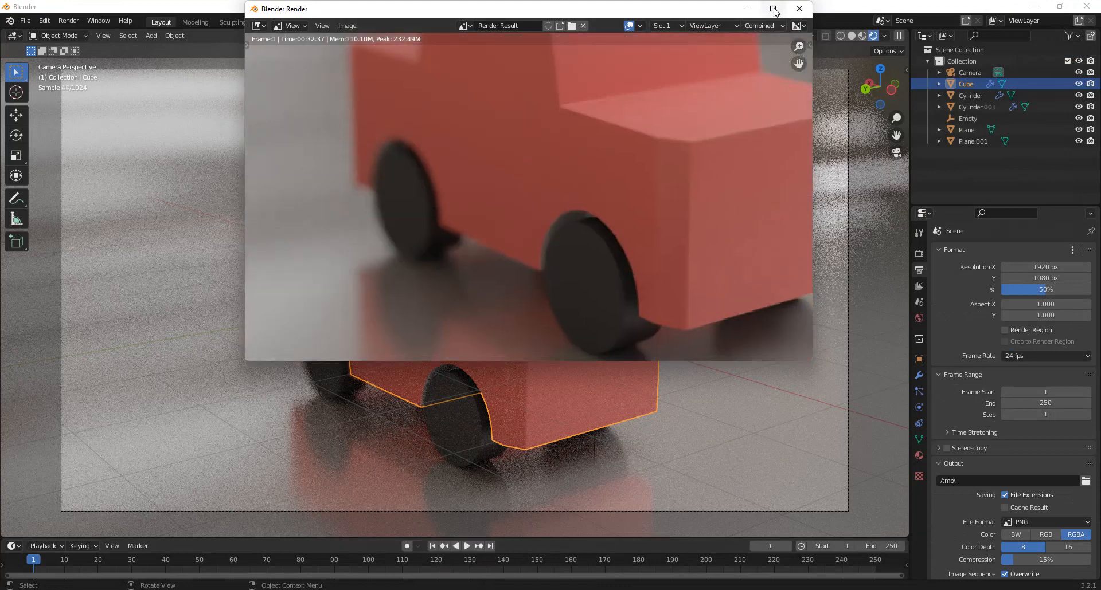
{"action": "left_click", "coordinate": [771, 8]}
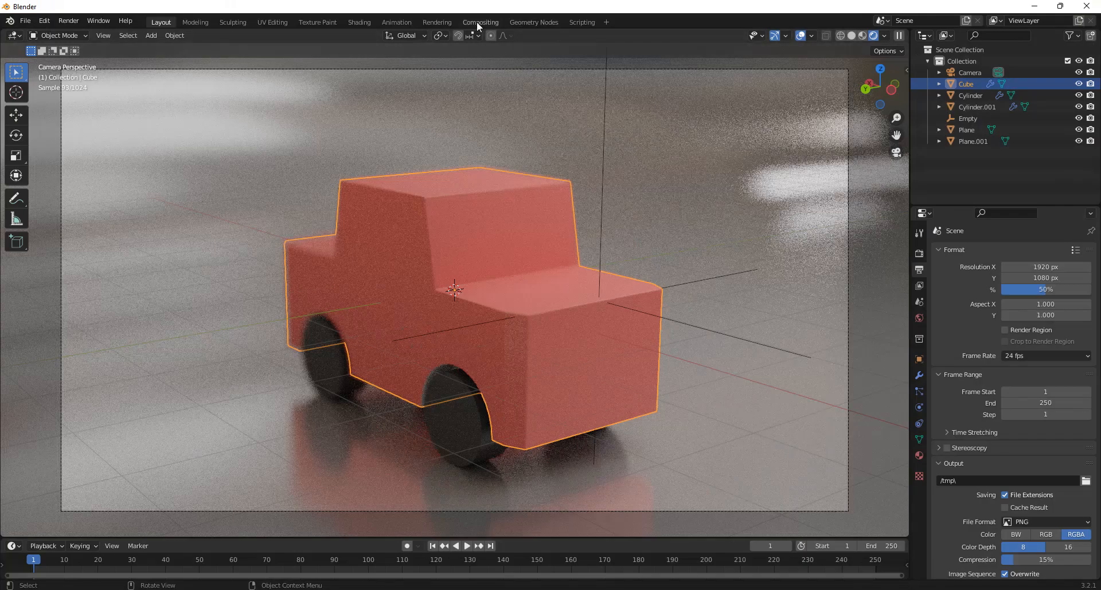
Step: Enable Use Nodes in the Compositing workspace so the render feeds the Composite output
{"action": "left_click", "coordinate": [481, 22]}
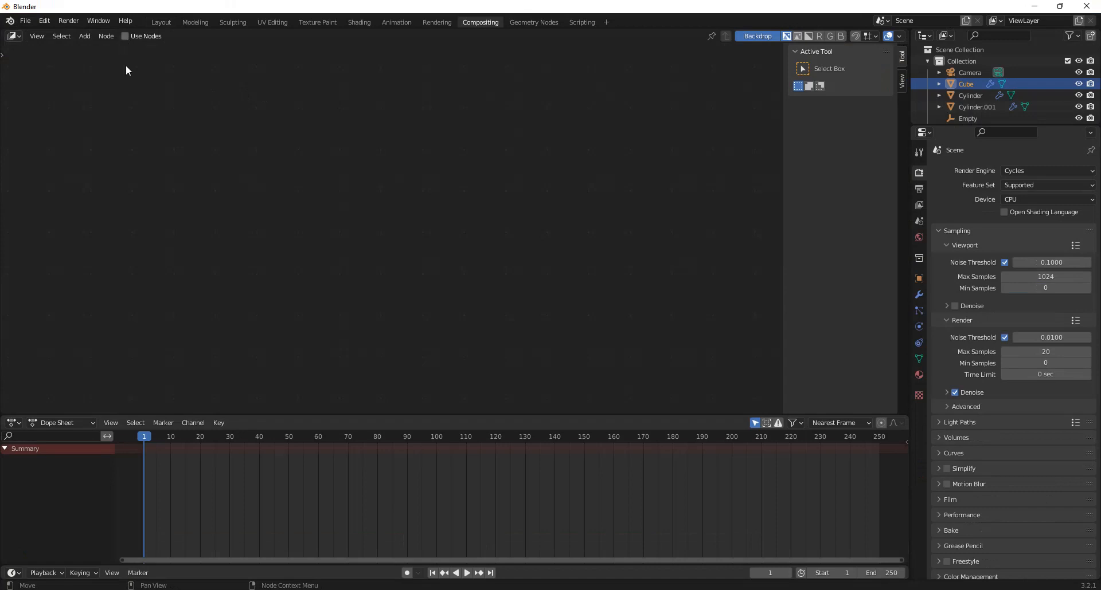
{"action": "left_click", "coordinate": [125, 36]}
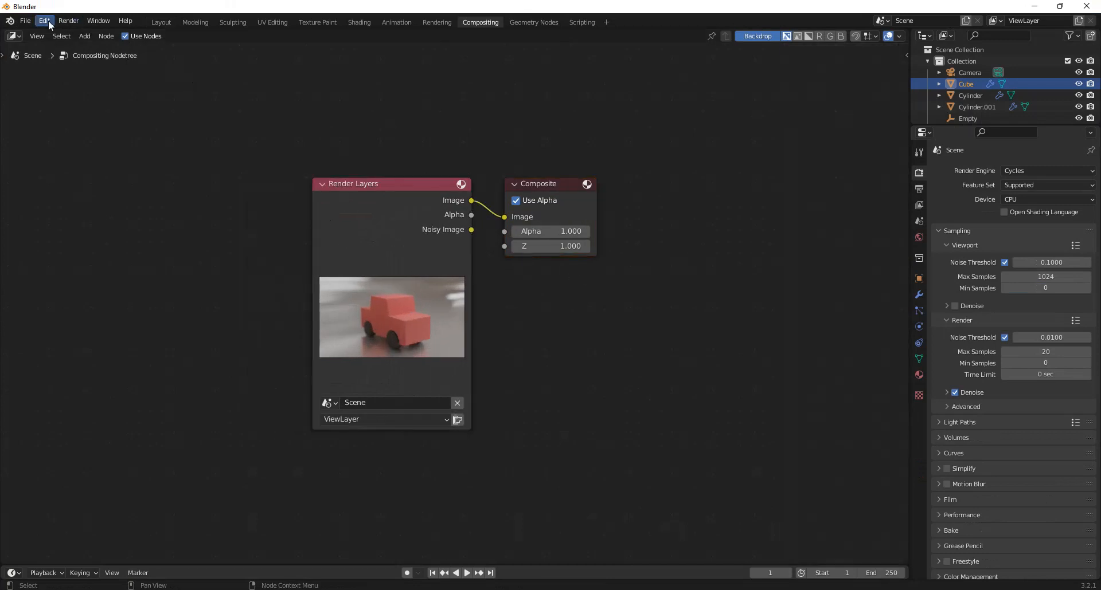
Step: Check the Add-ons list in Preferences, then dismiss the Preferences window
{"action": "left_click", "coordinate": [44, 20]}
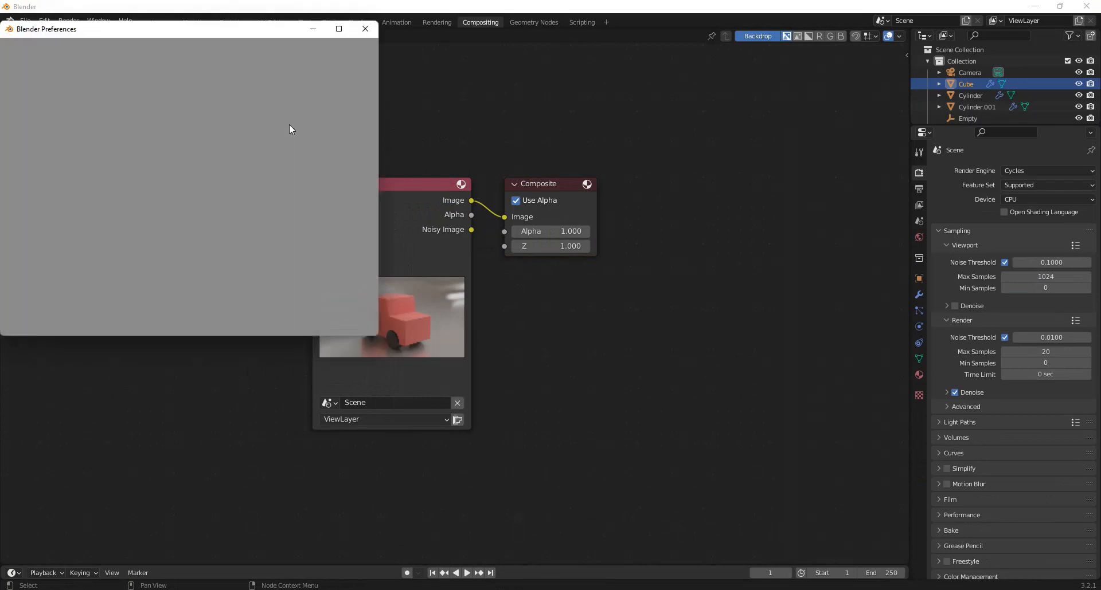
{"action": "left_click", "coordinate": [20, 145]}
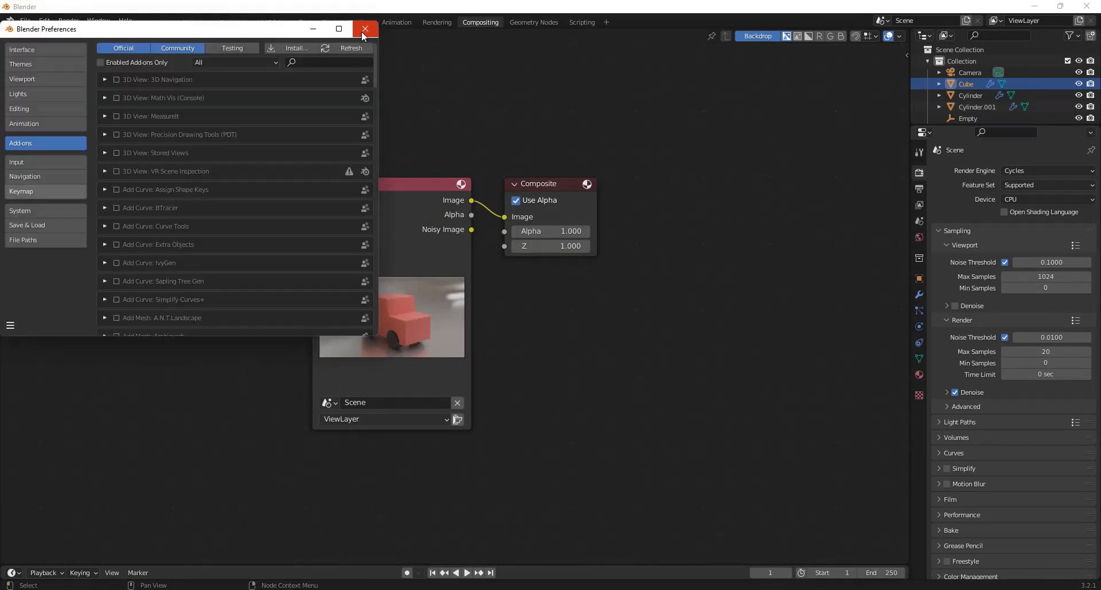
{"action": "left_click", "coordinate": [365, 29]}
{"action": "type", "text": "N"}
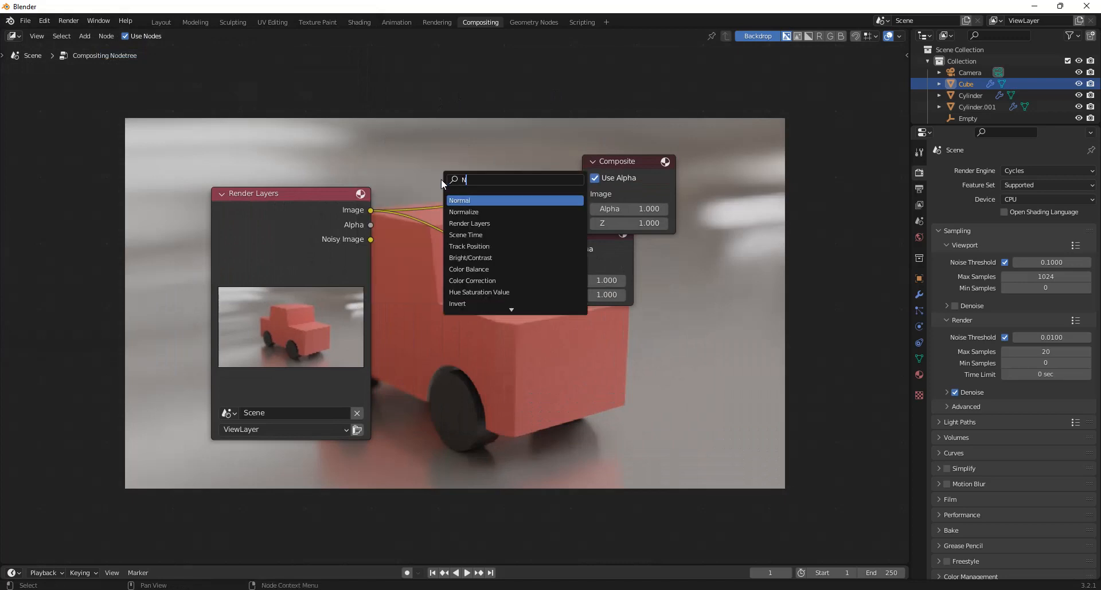
Step: Add a Lens Distortion node via 'LENS' search with Distort 0 and Dispersion 0.2
{"action": "type", "text": "LENS"}
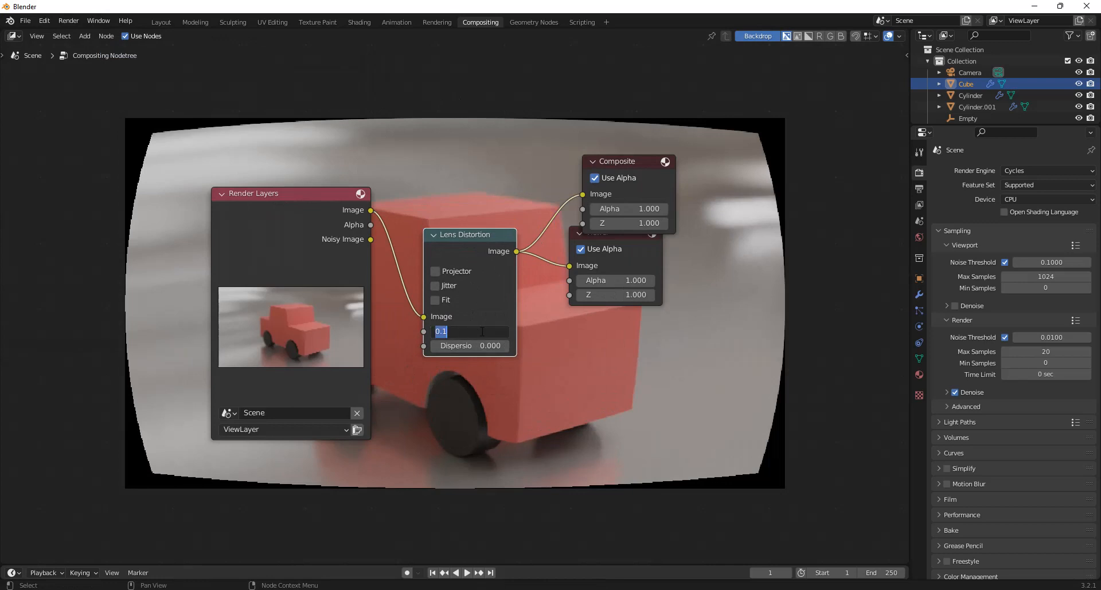
{"action": "key", "text": "Return"}
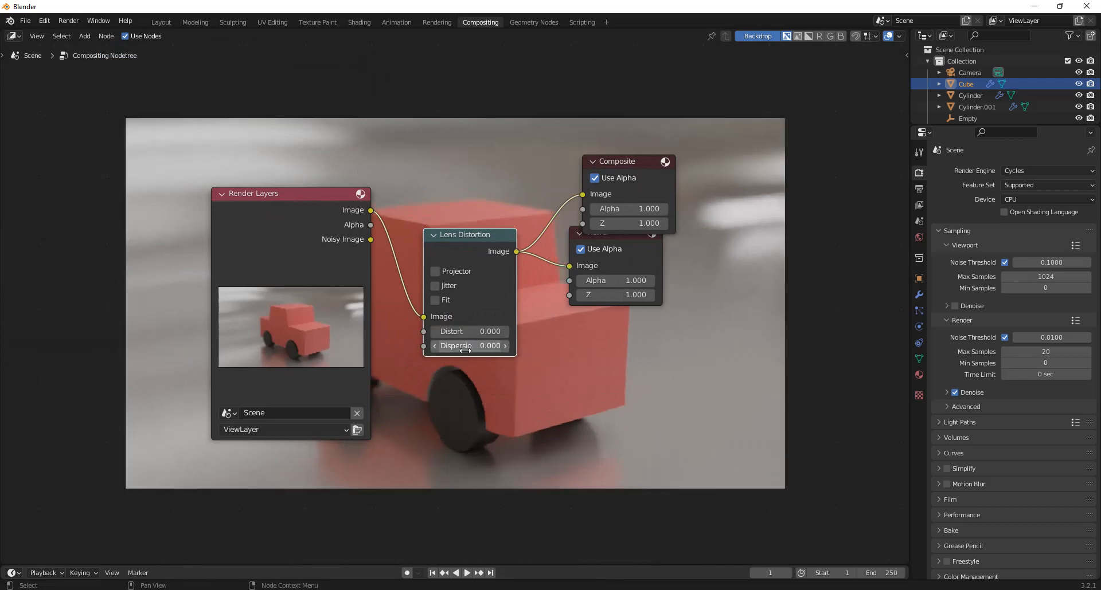
{"action": "double_click", "coordinate": [469, 345]}
{"action": "type", "text": "0.100"}
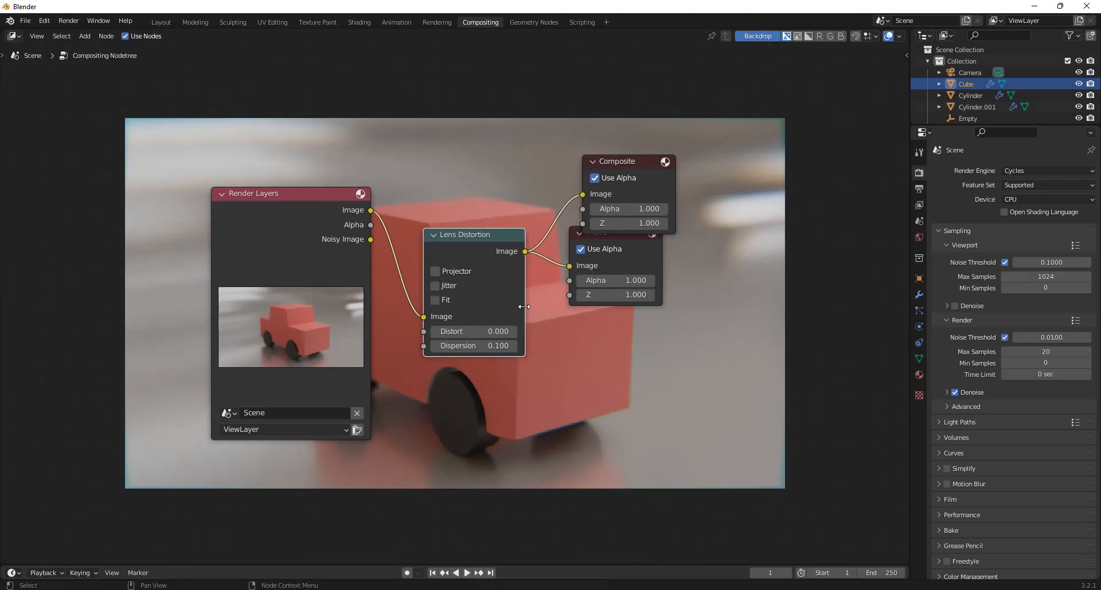
{"action": "double_click", "coordinate": [474, 345]}
{"action": "type", "text": "0.200"}
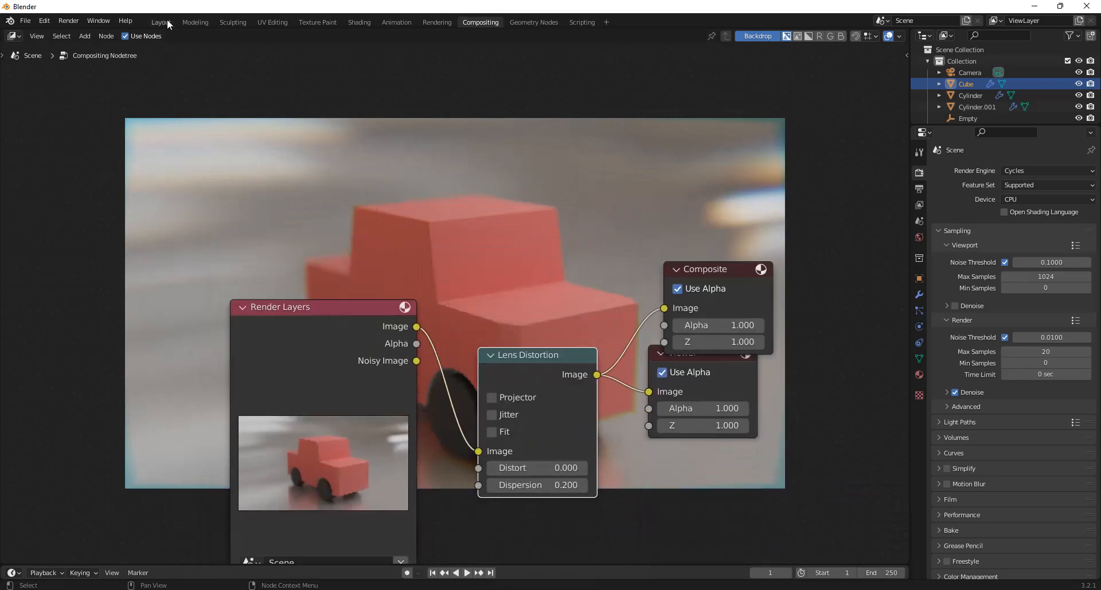
Step: Back in Layout, review the car body's Principled BSDF material in Material Properties
{"action": "left_click", "coordinate": [160, 22]}
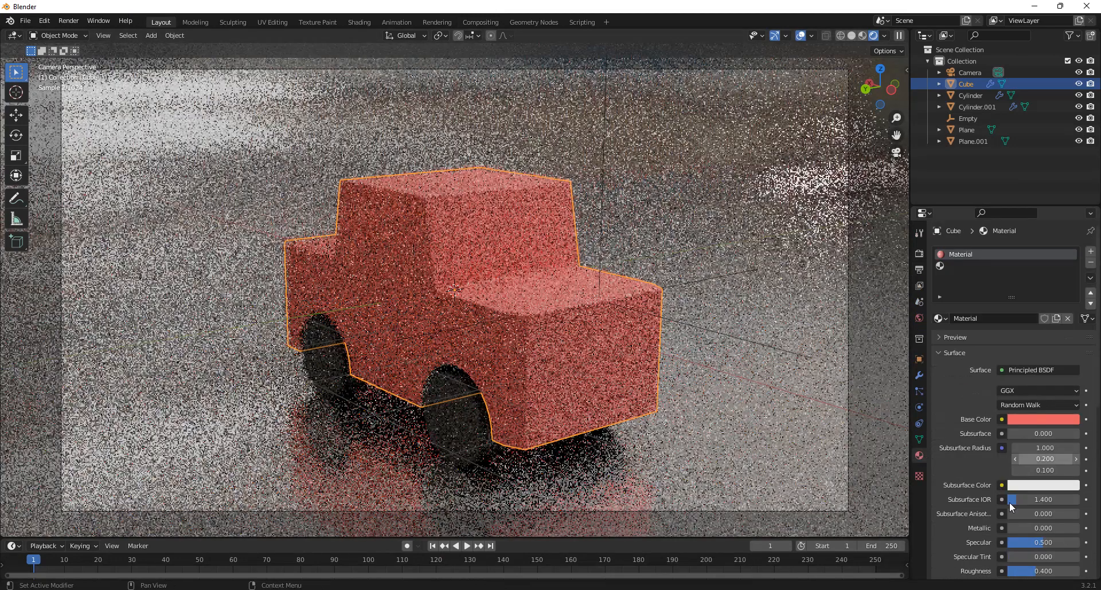
{"action": "scroll", "scroll_direction": "down", "scroll_amount": 3}
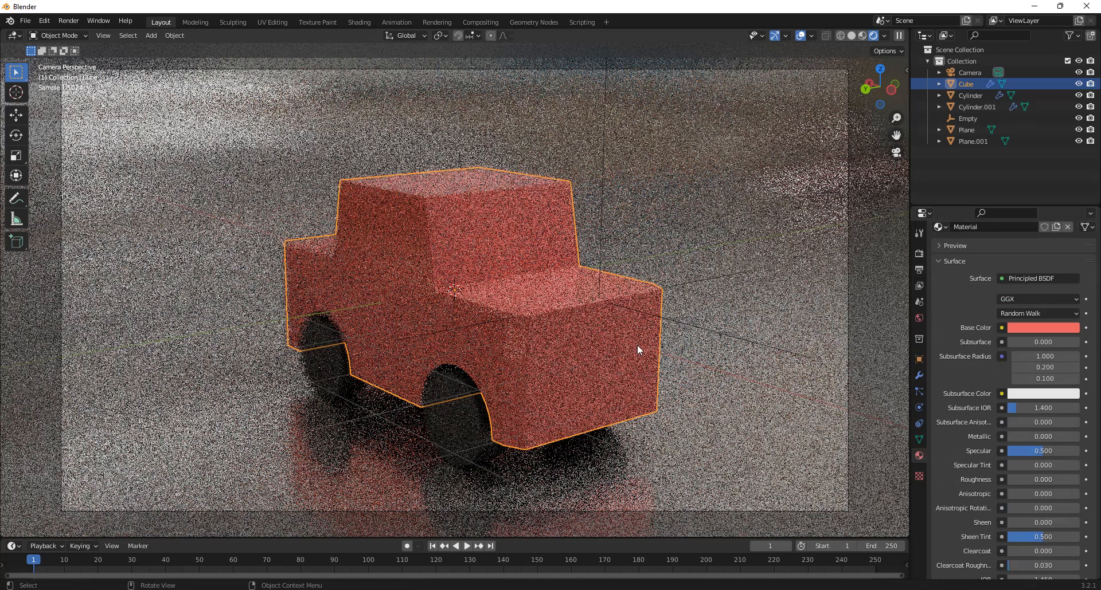
{"action": "mouse_move", "coordinate": [651, 325]}
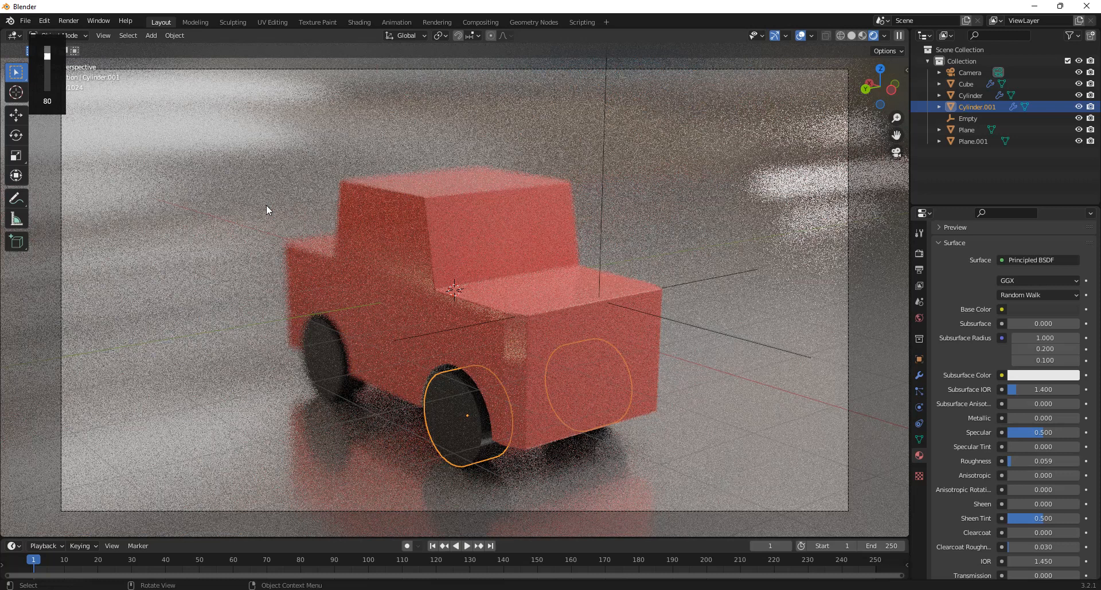
Step: Show the Cycles Render Properties and toggle the Motion Blur panel checkbox
{"action": "left_click", "coordinate": [918, 270]}
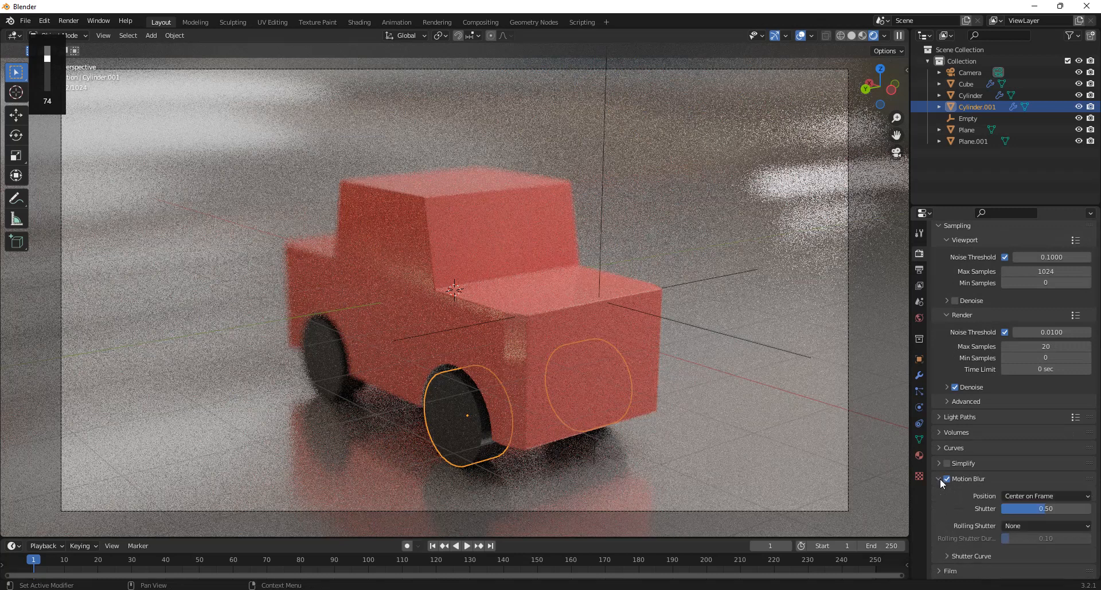
{"action": "left_click", "coordinate": [946, 479]}
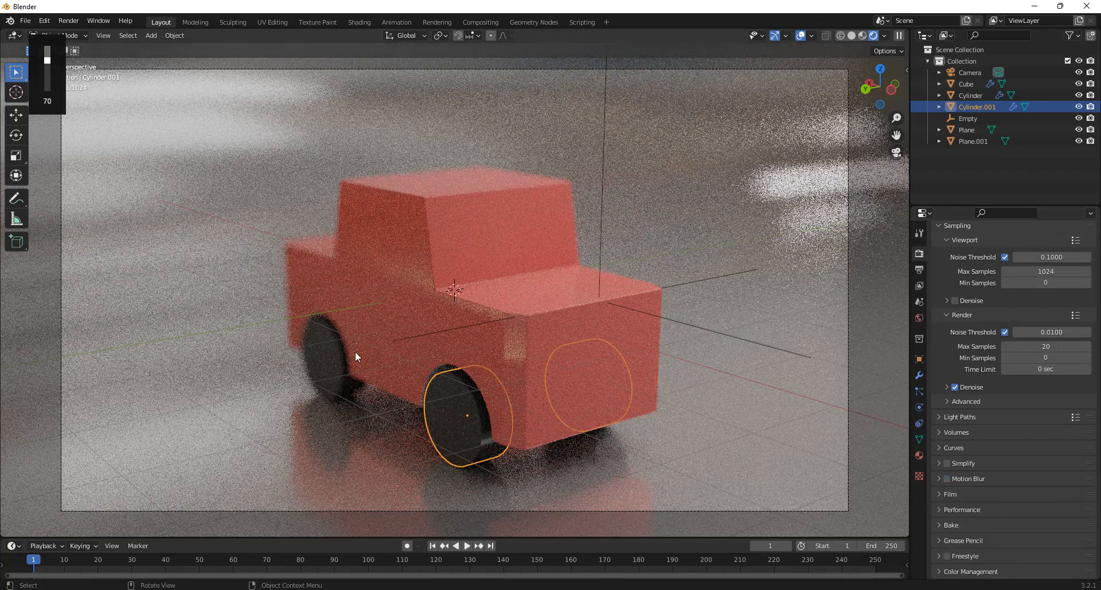